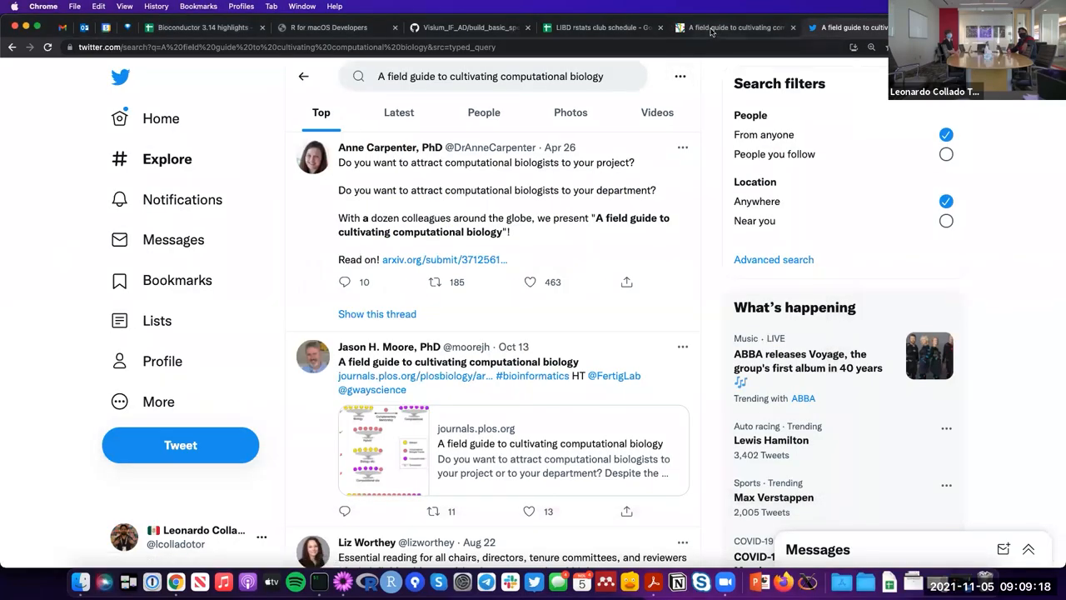
mouse_move(735, 28)
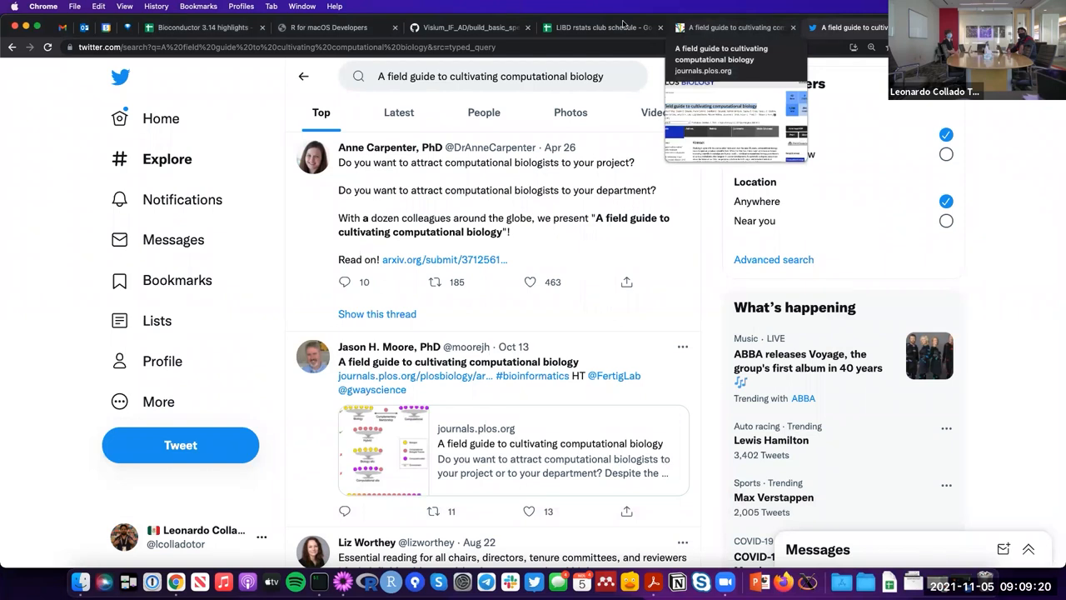
- Show the LIBD rstats club schedule listing the 2021-11-05 field guide session and DOI
left_click(599, 26)
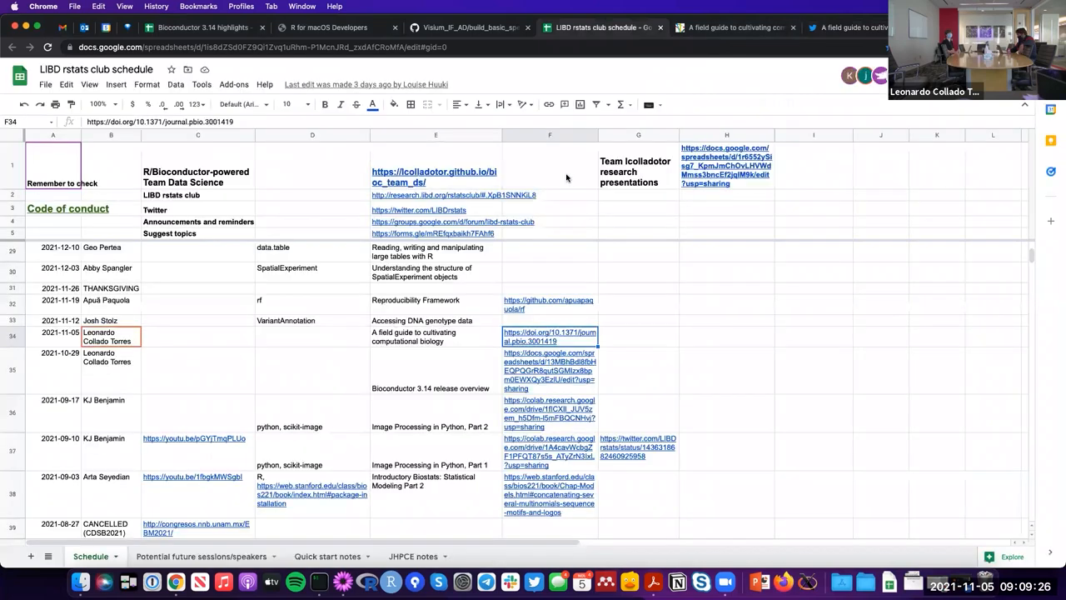
mouse_move(455, 344)
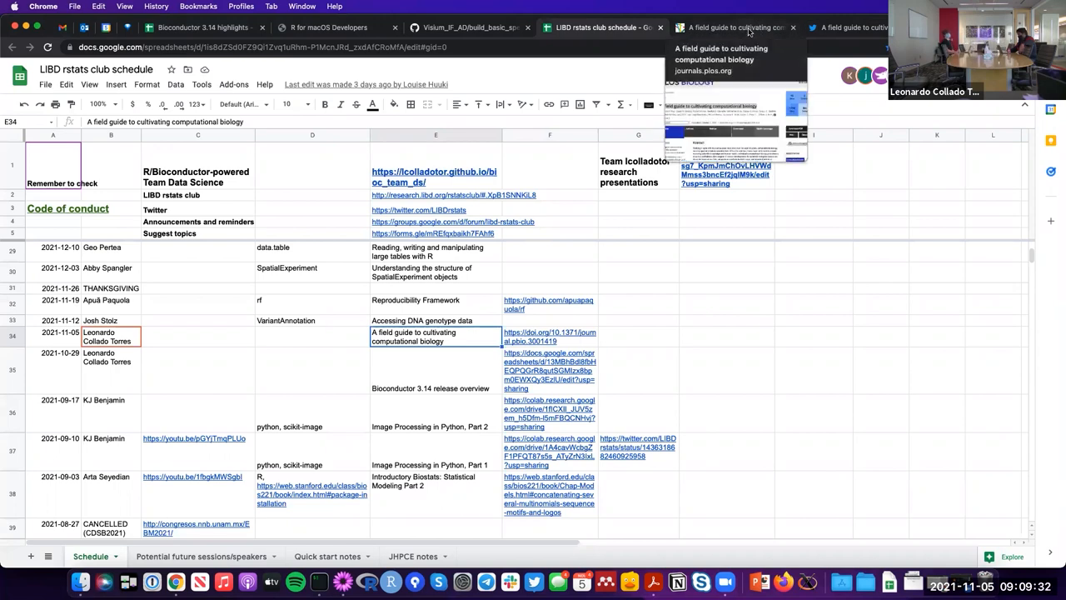
- Switch to the field guide article tab and scroll down through its authors and abstract
left_click(733, 27)
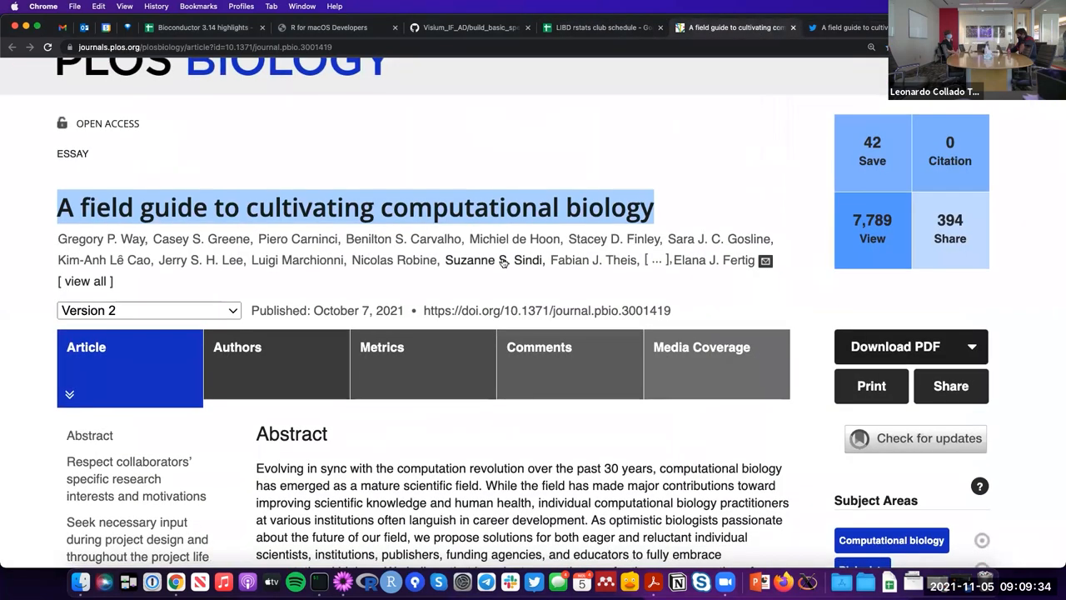
scroll("down", 3)
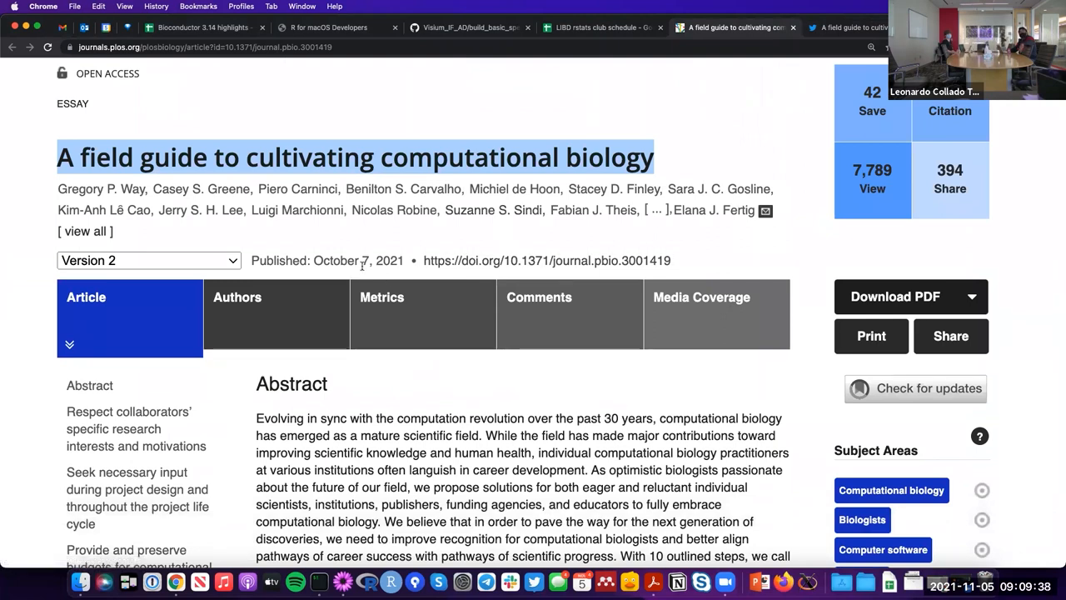
scroll("down", 3)
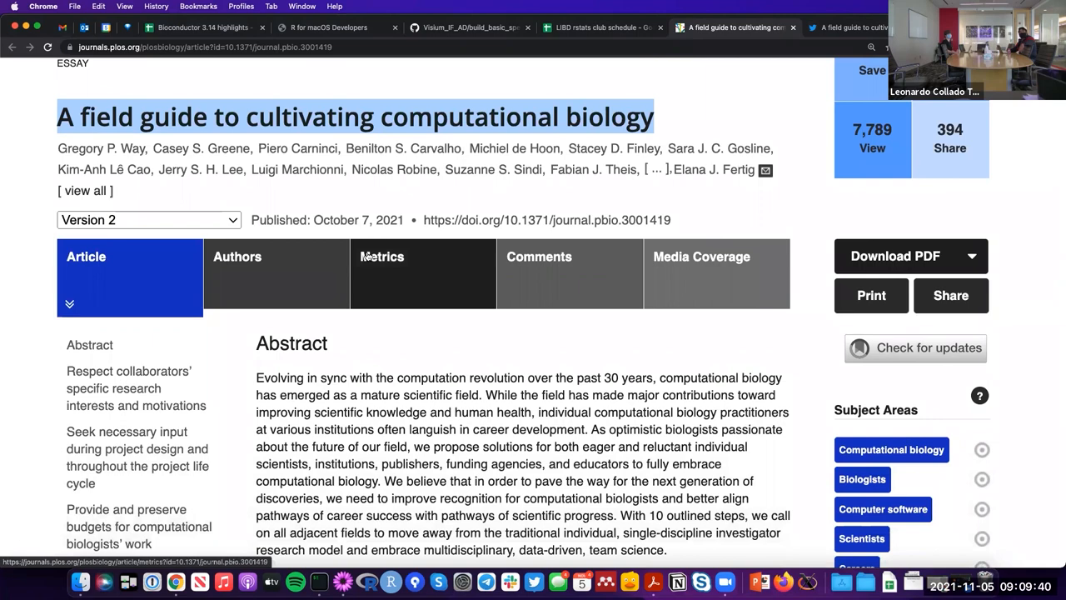
scroll("down", 3)
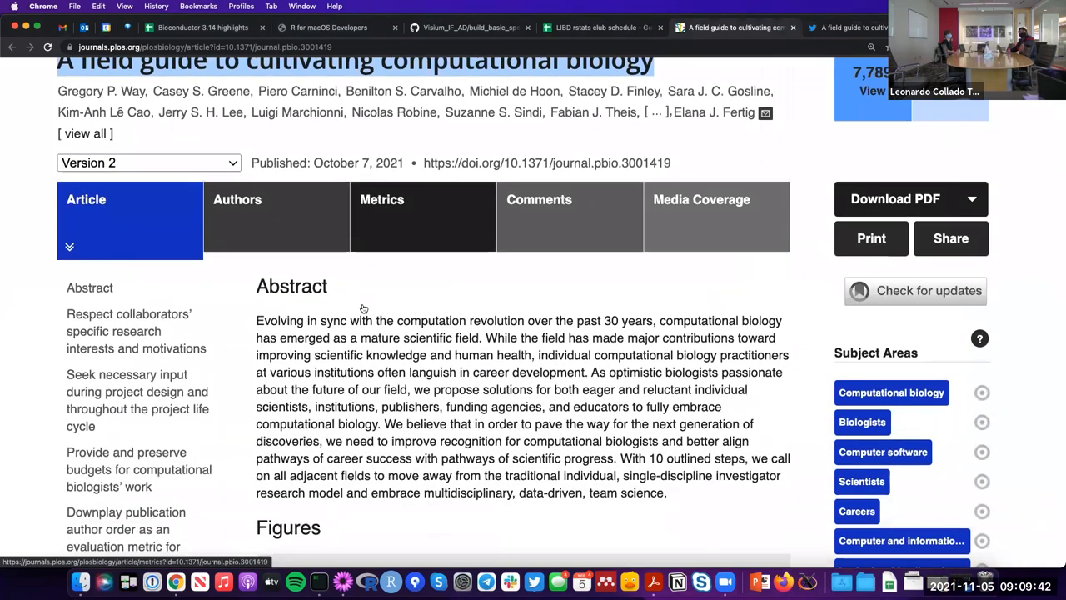
scroll("down", 3)
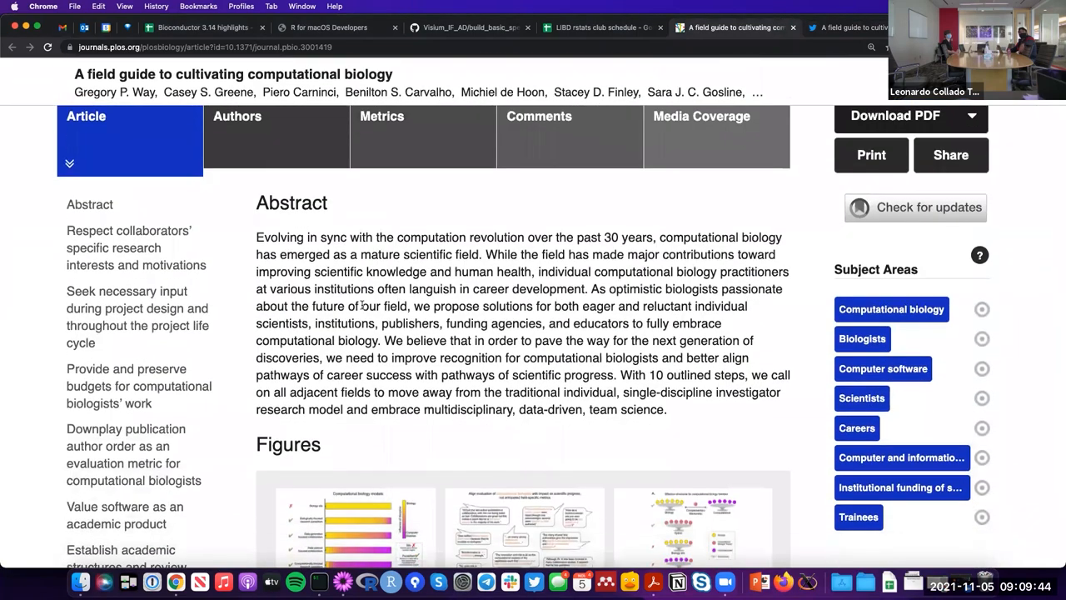
scroll("down", 3)
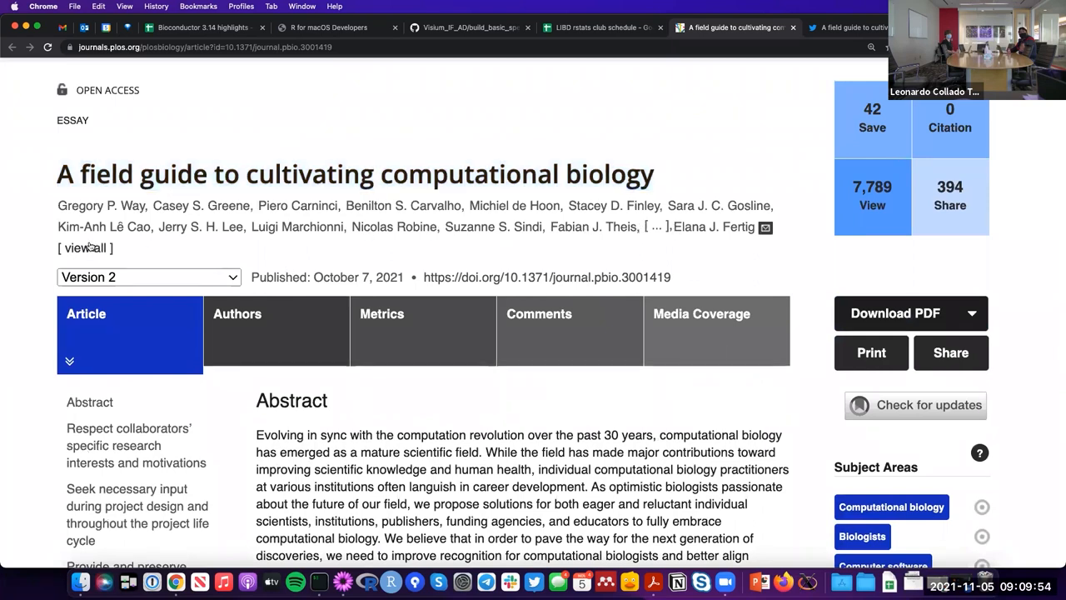
- Expand the author list to add Jean Y. H. Yang and Anne E. Carpenter
left_click(84, 248)
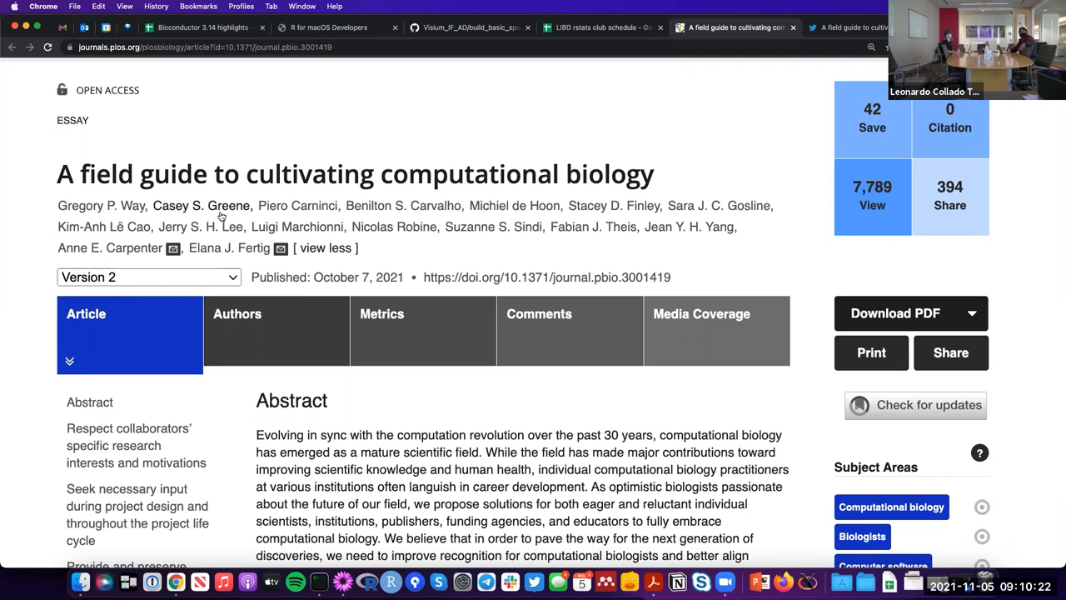
mouse_move(219, 218)
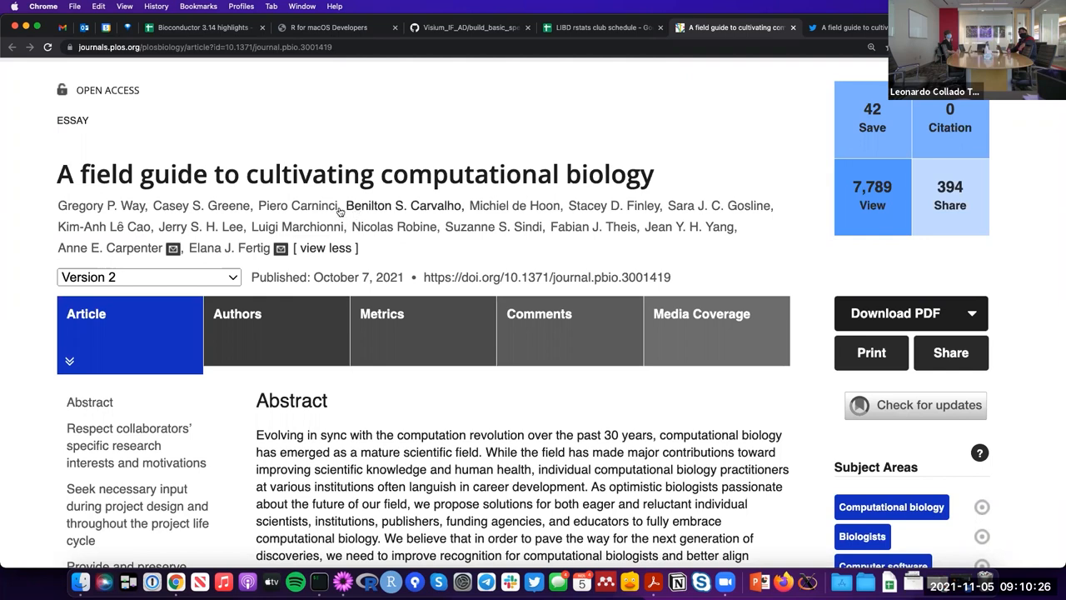
mouse_move(316, 217)
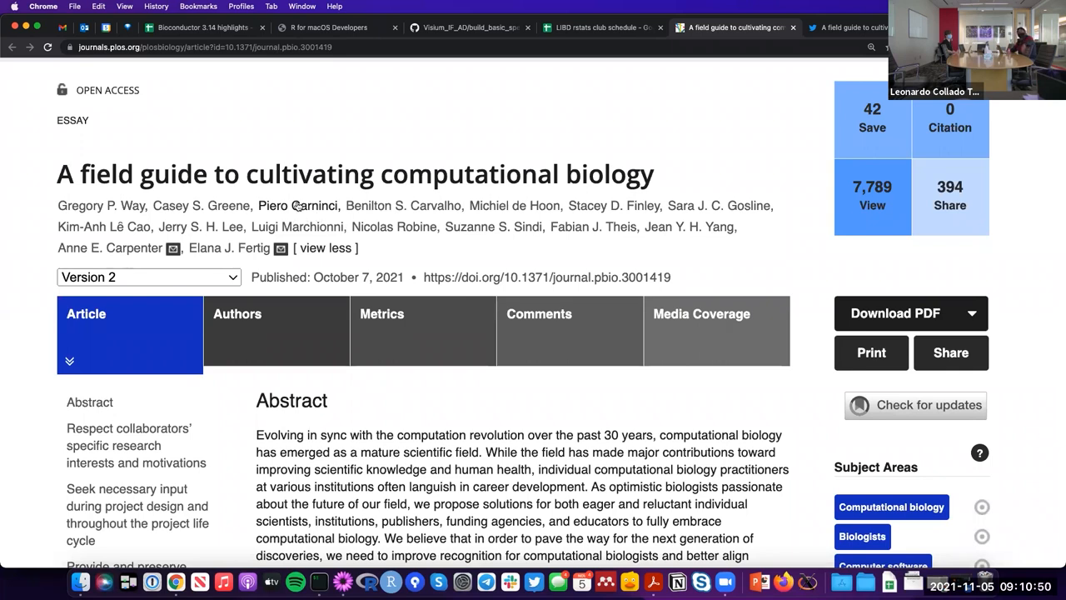
mouse_move(401, 206)
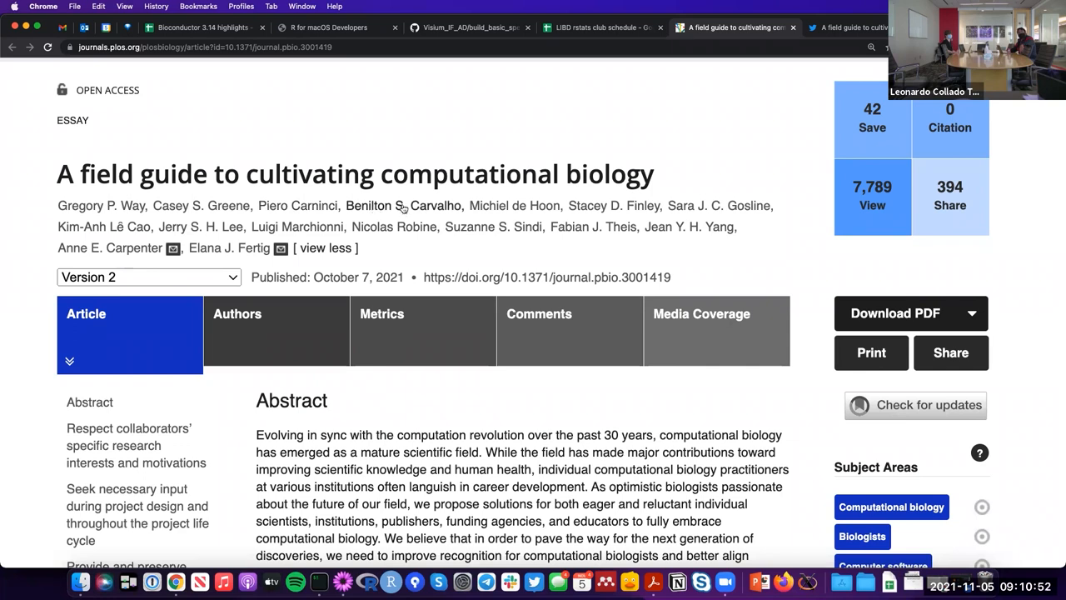
mouse_move(403, 211)
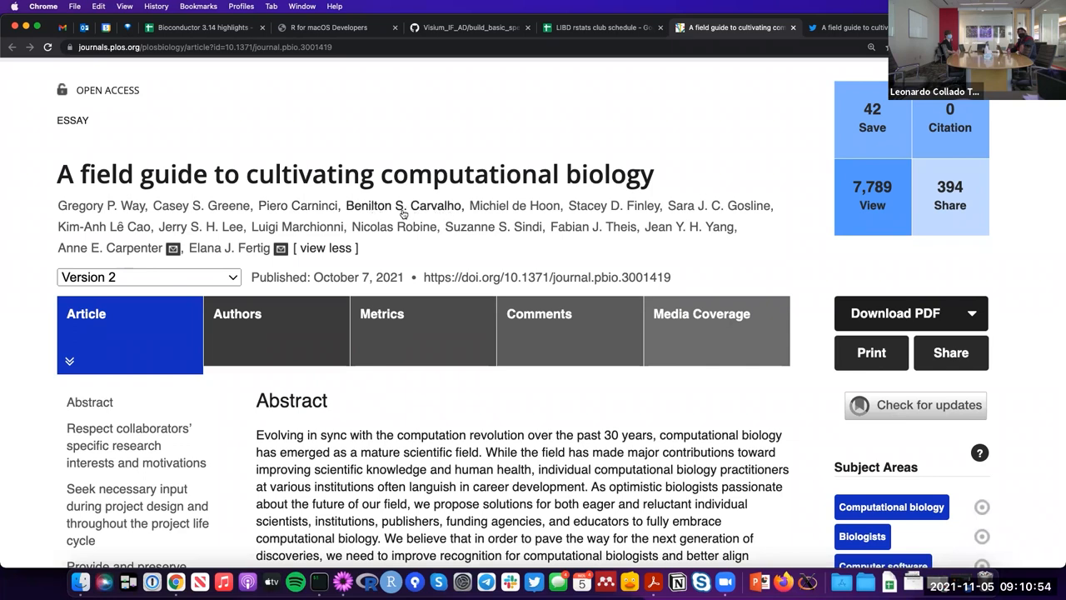
mouse_move(373, 214)
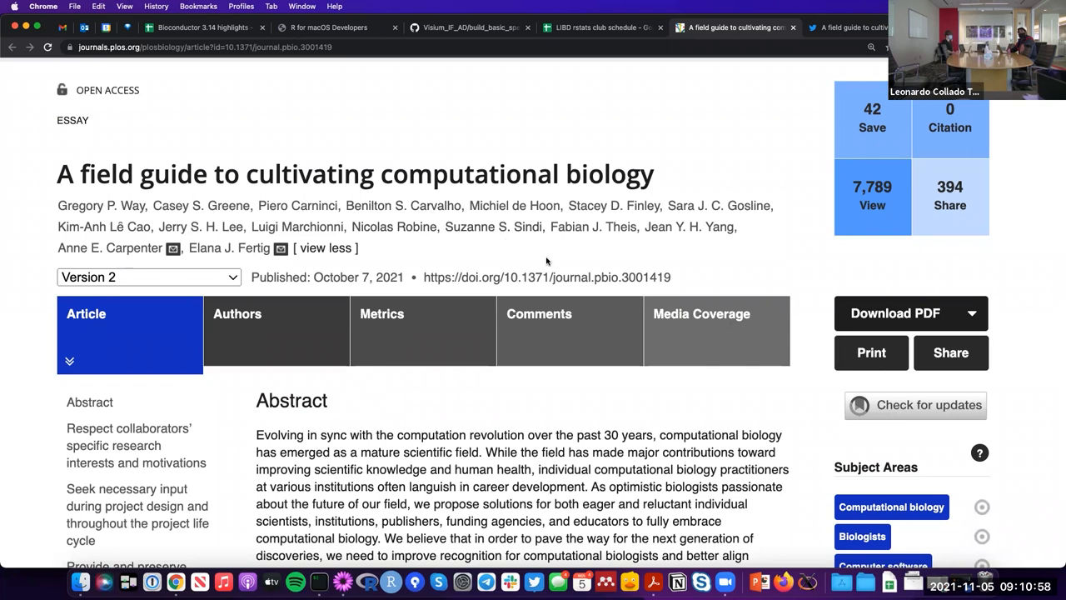
mouse_move(397, 250)
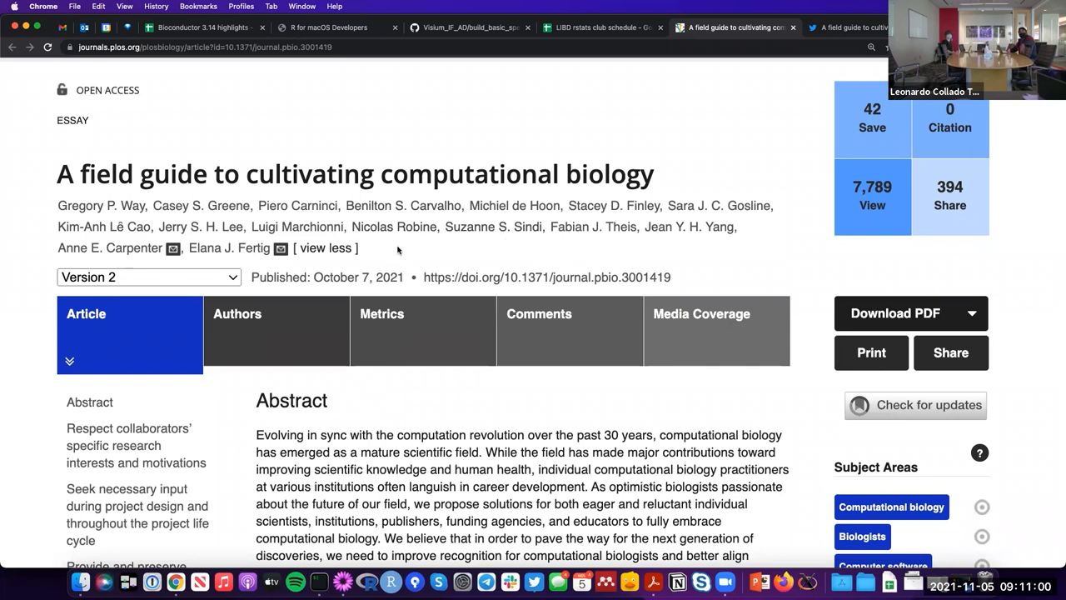
mouse_move(362, 239)
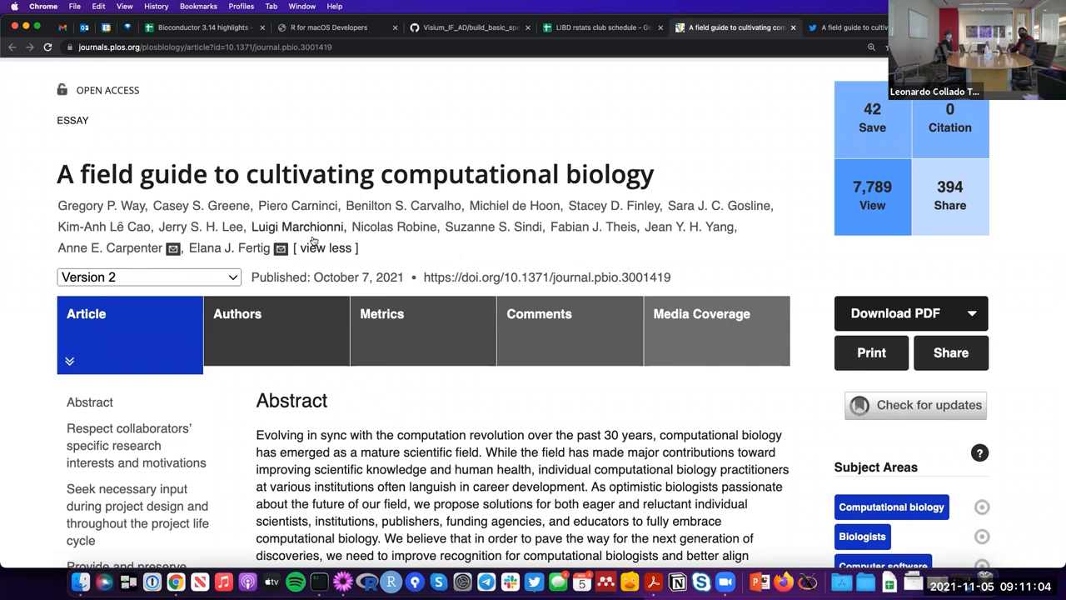
mouse_move(465, 278)
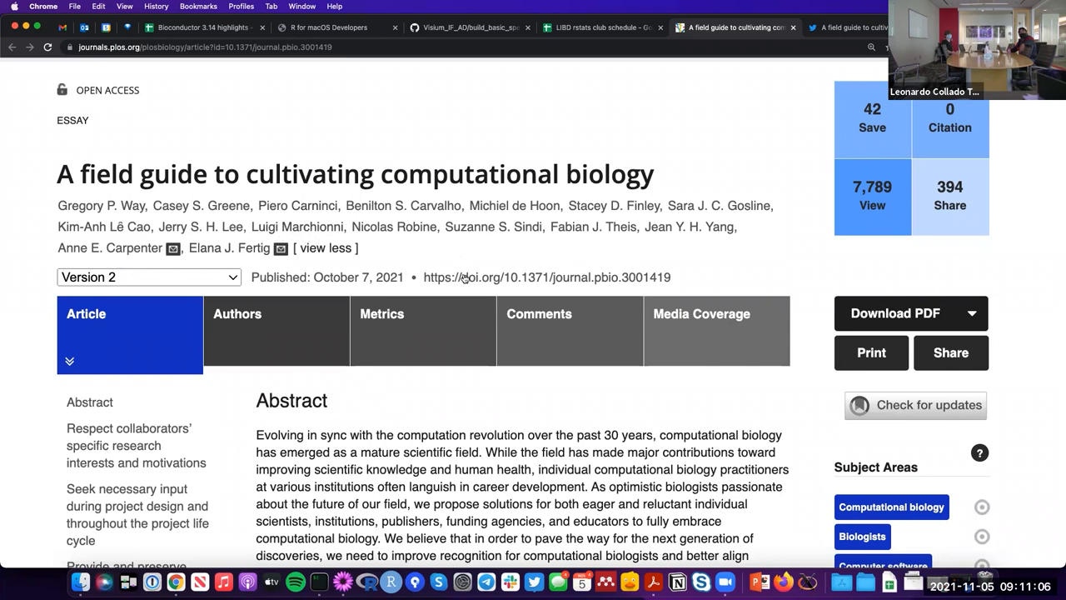
- Scroll through the article's abstract and figures, then go to the Twitter search results
scroll("down", 3)
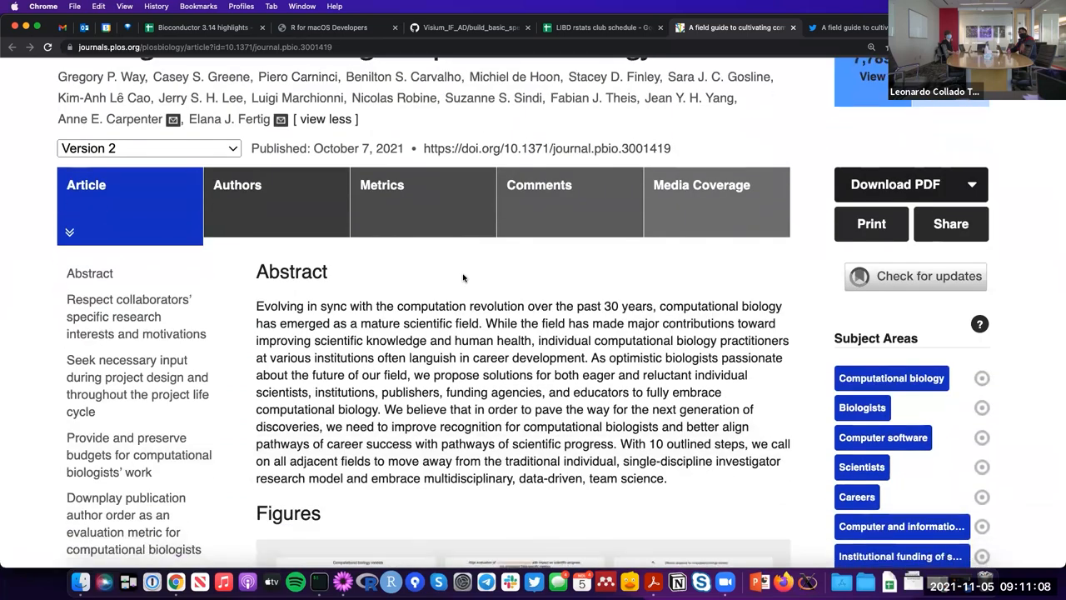
scroll("down", 3)
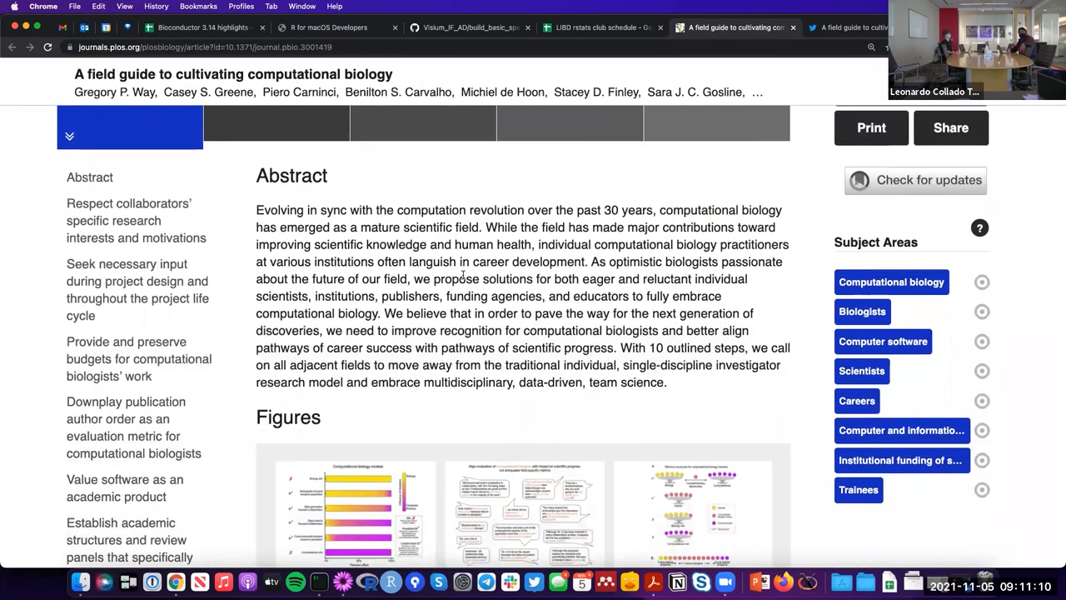
scroll("up", 3)
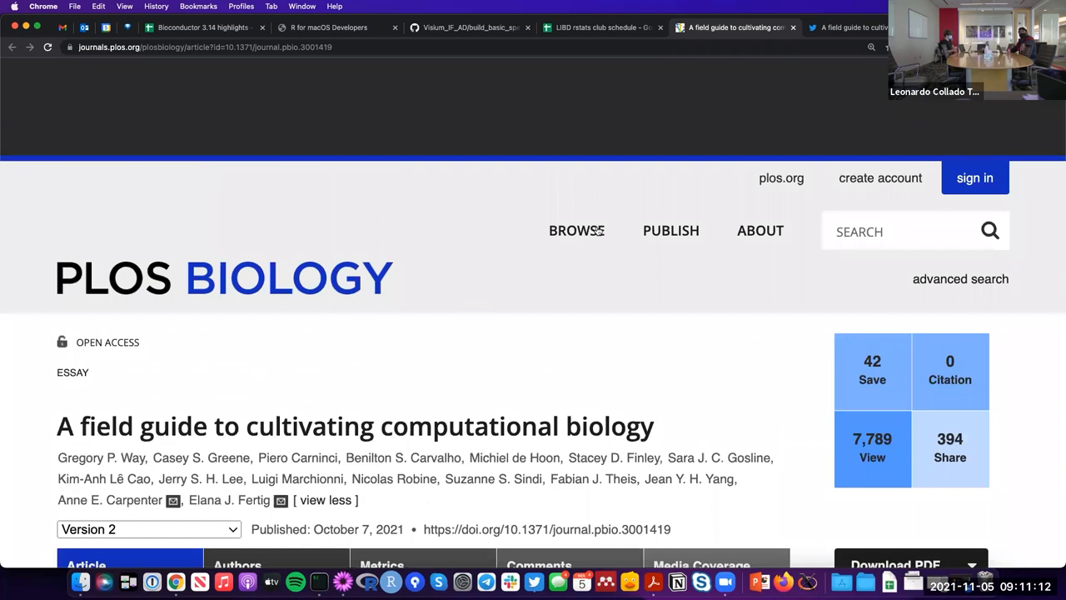
scroll("down", 3)
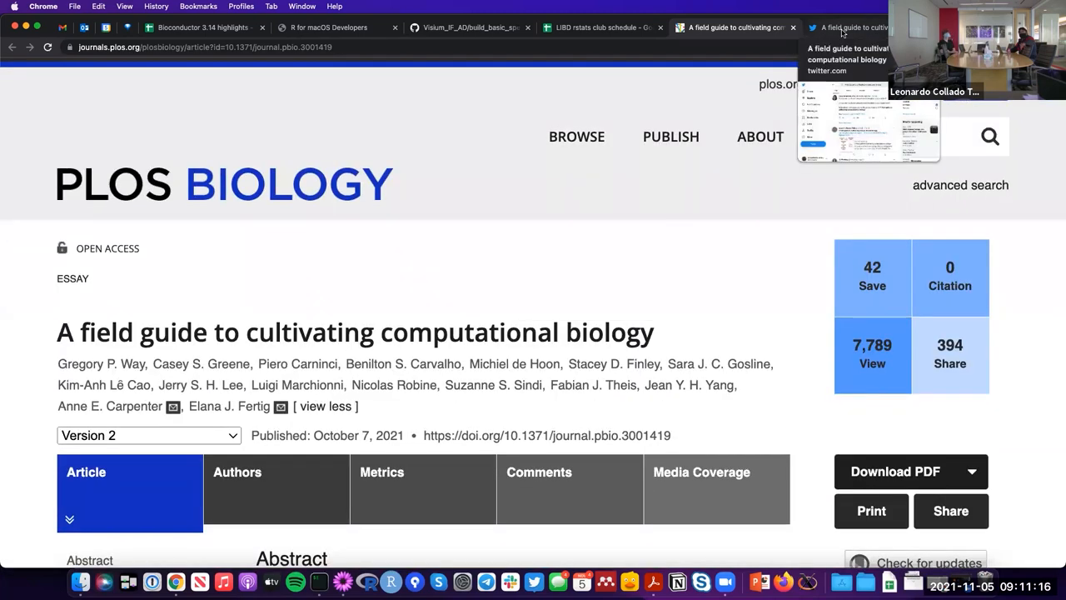
left_click(848, 27)
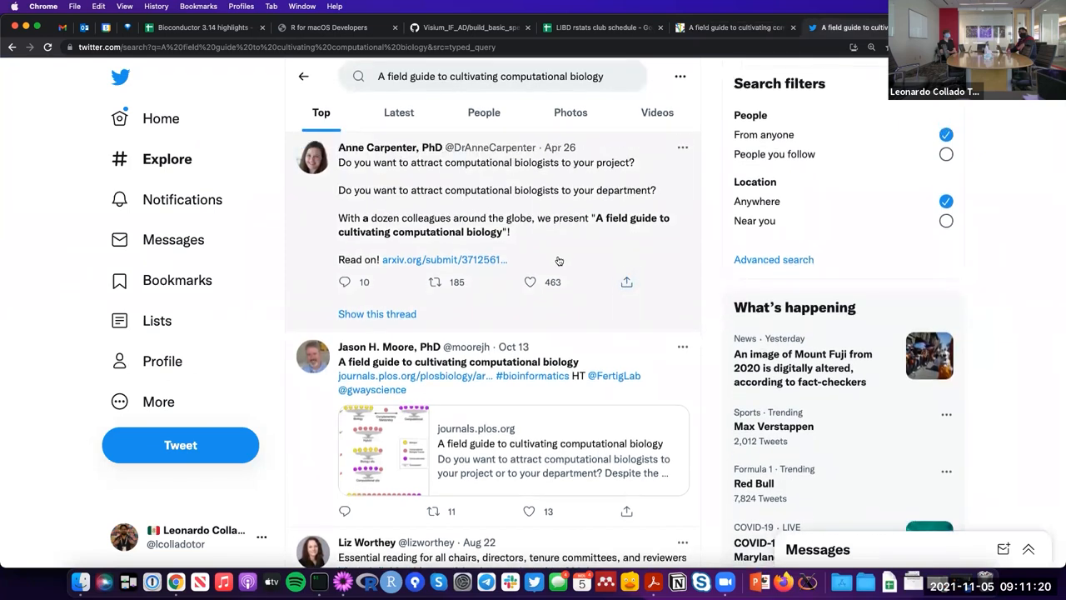
mouse_move(436, 198)
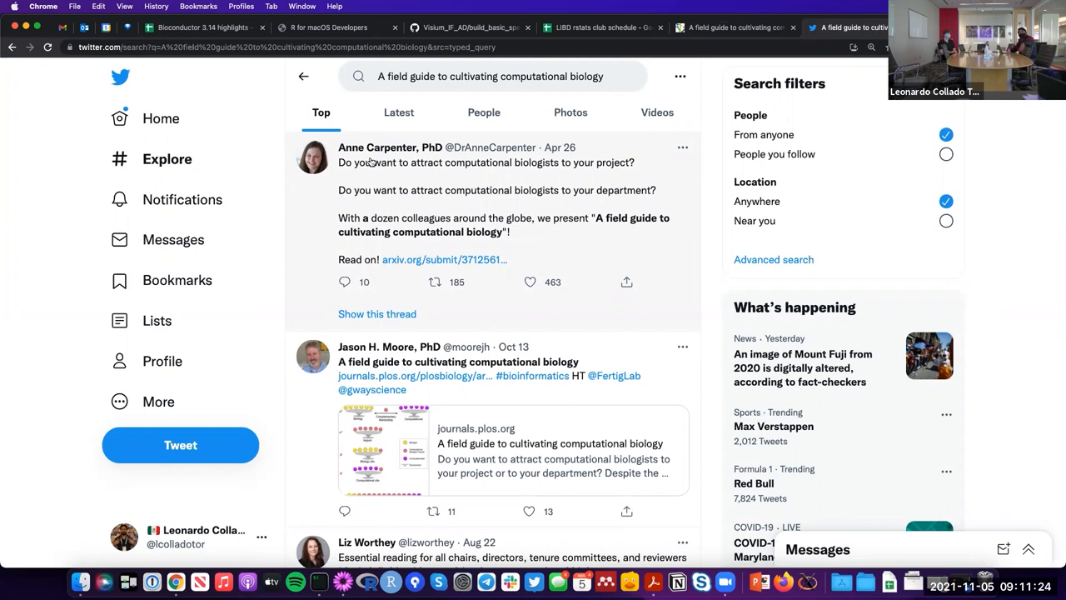
mouse_move(515, 186)
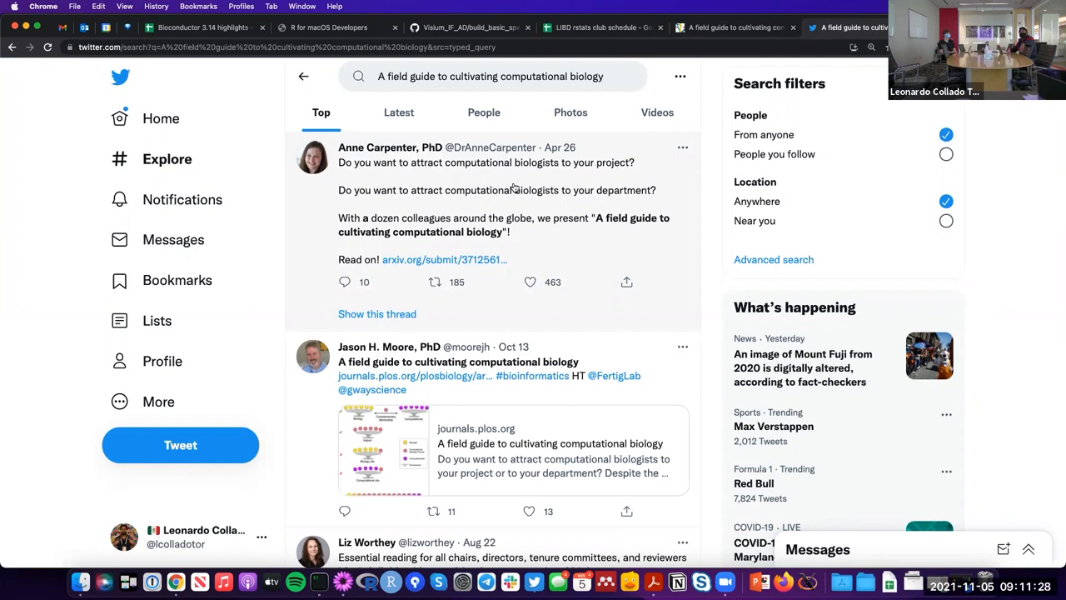
mouse_move(495, 182)
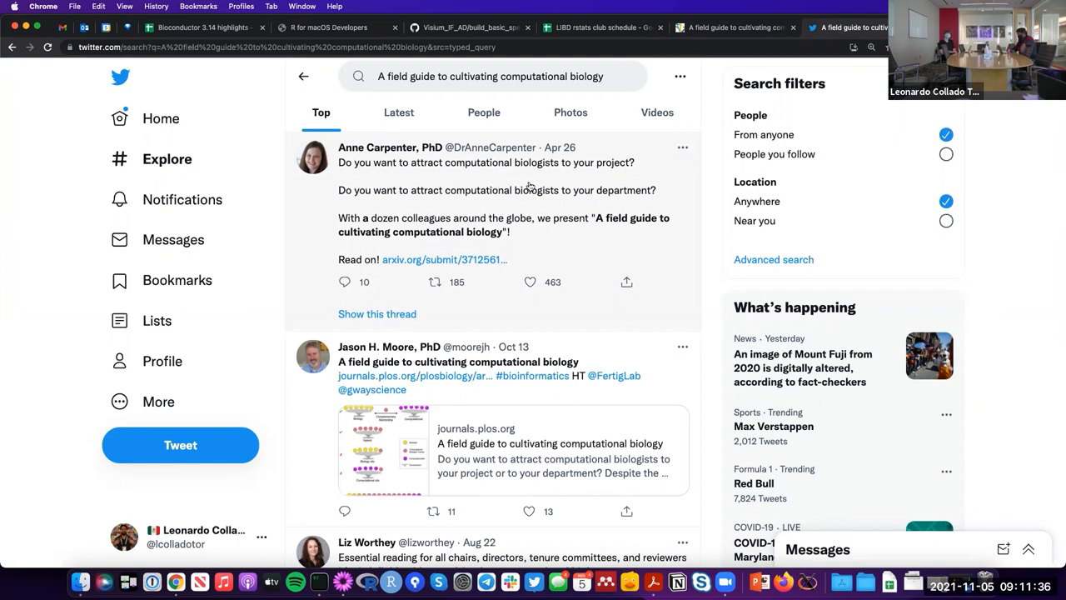
mouse_move(516, 182)
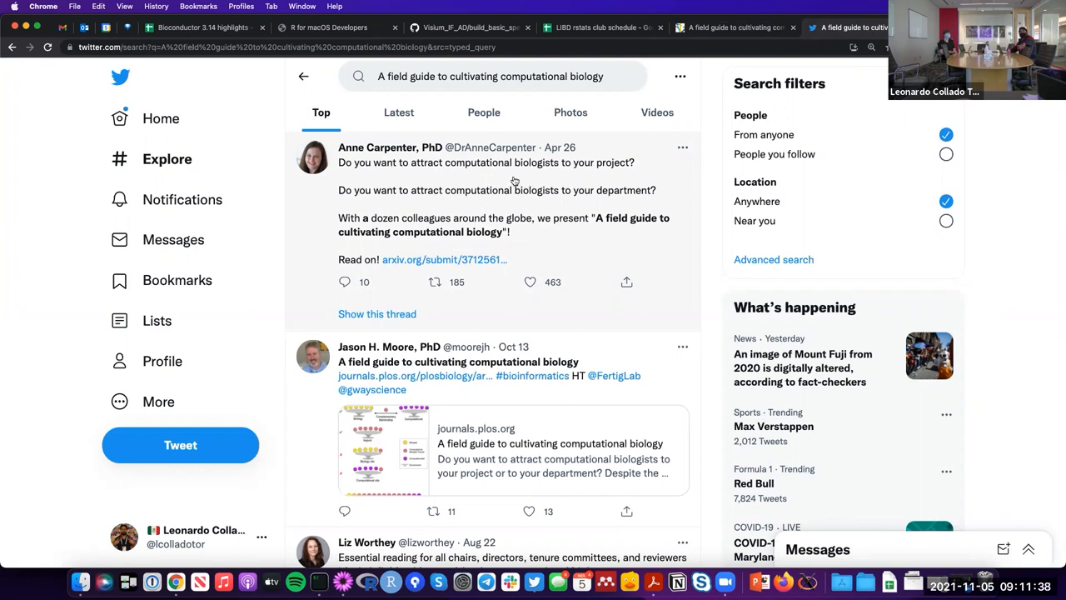
mouse_move(554, 203)
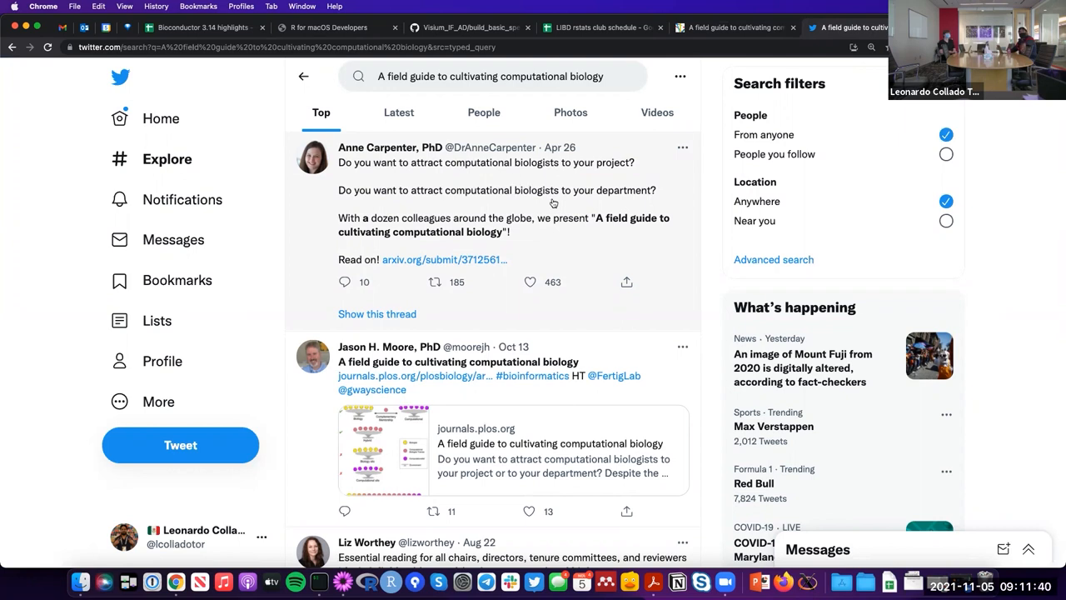
mouse_move(631, 205)
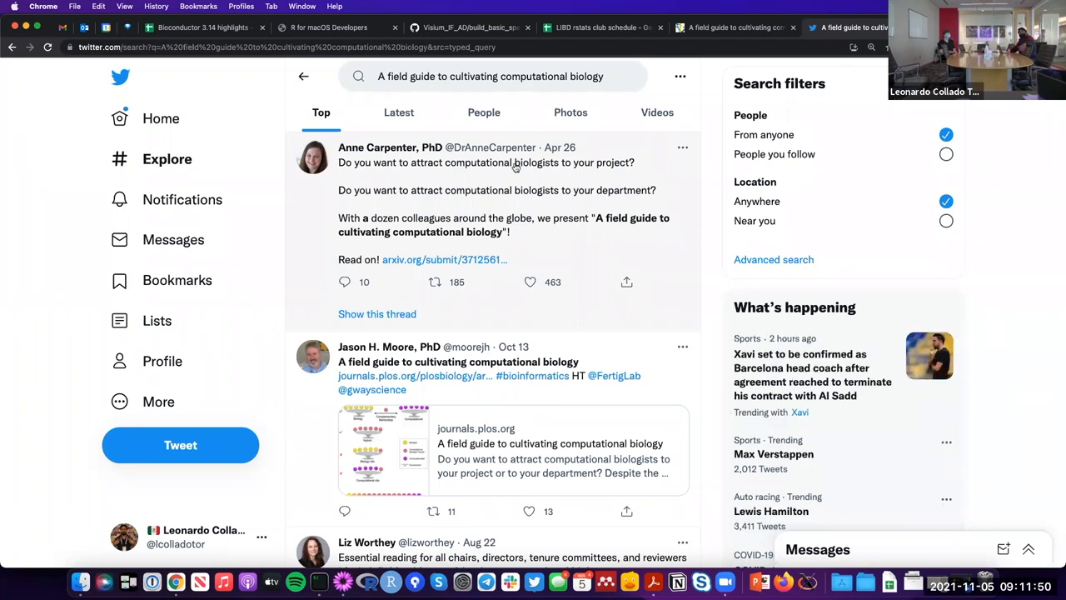
mouse_move(515, 173)
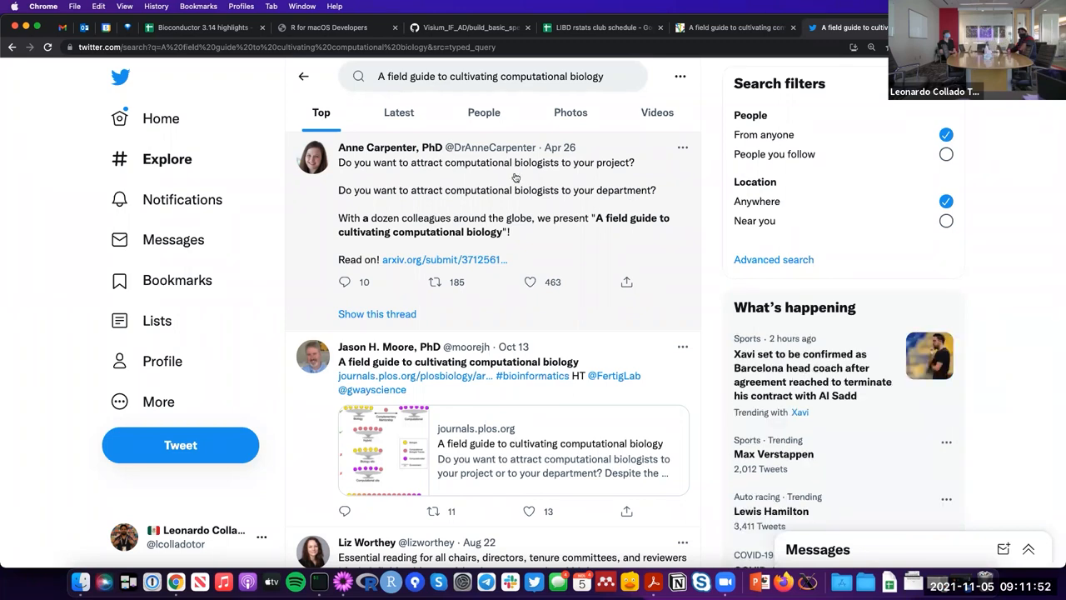
mouse_move(512, 213)
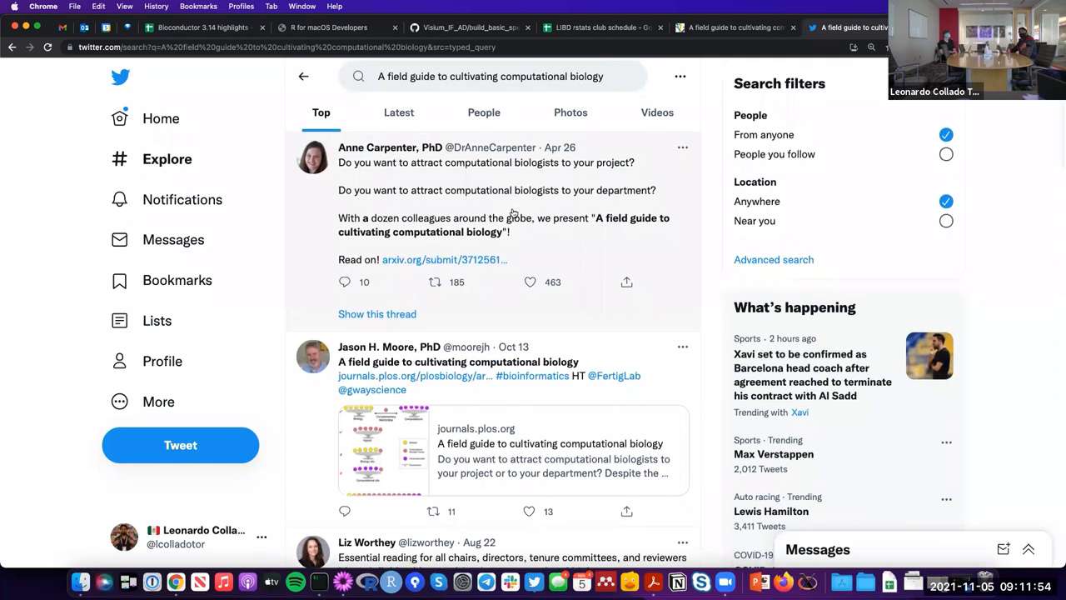
mouse_move(506, 191)
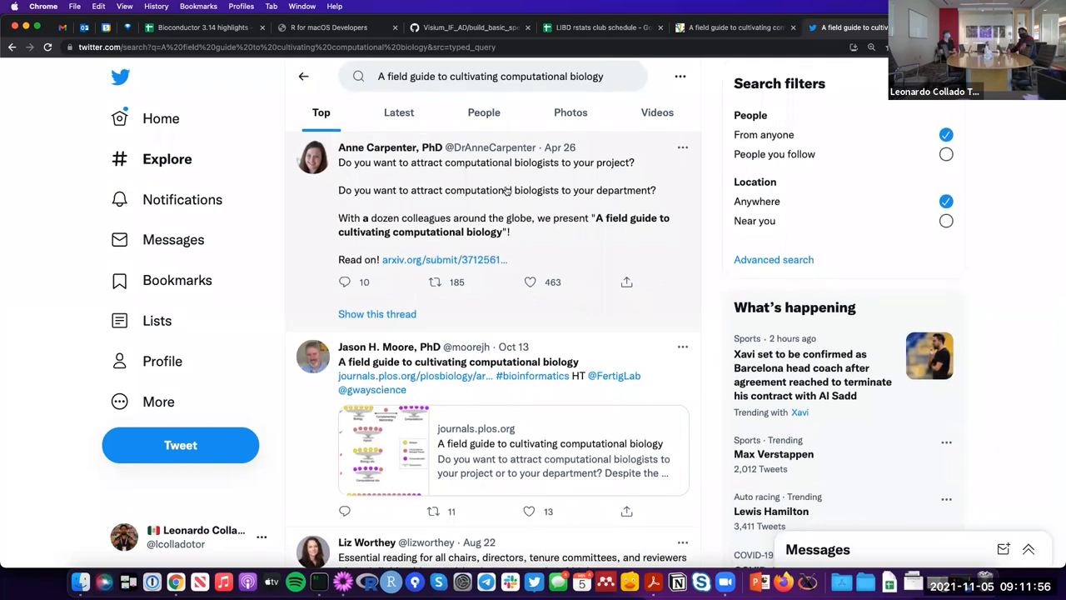
mouse_move(496, 174)
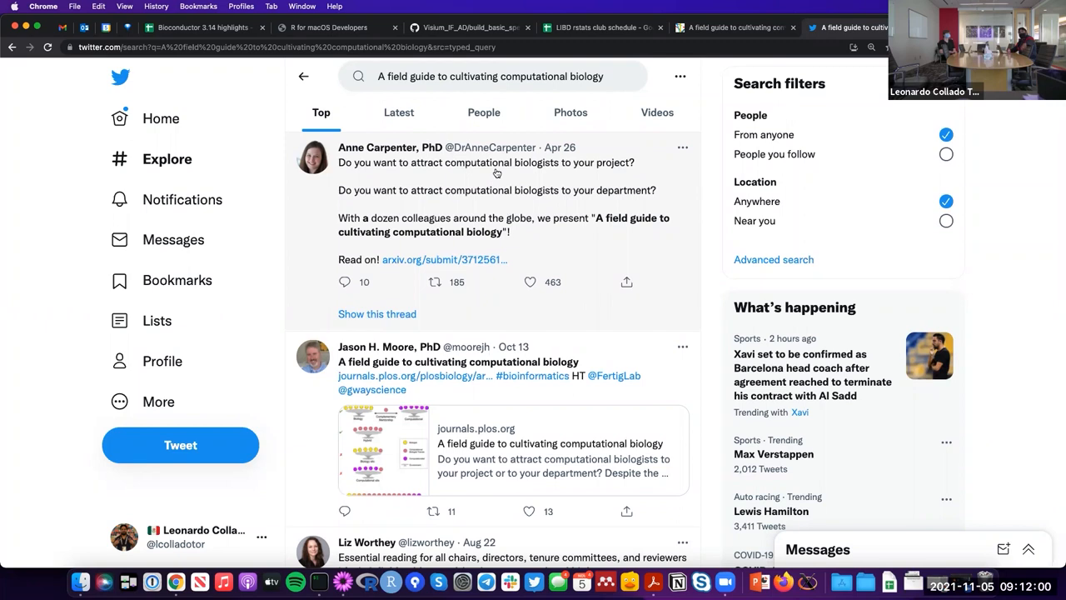
- Scroll through the top tweets about 'A field guide to cultivating computational biology'
scroll("down", 3)
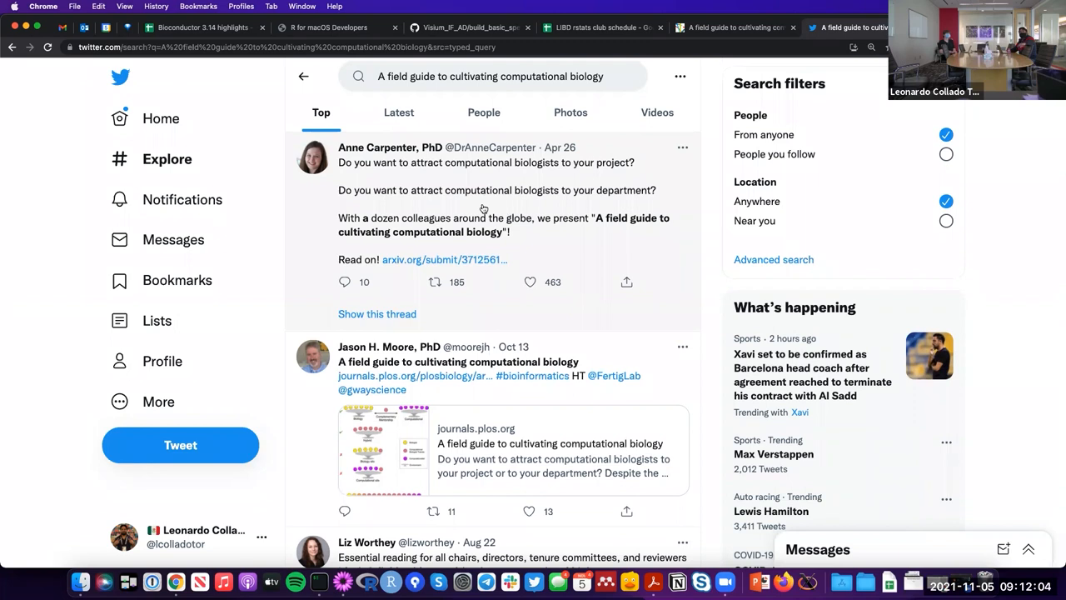
scroll("down", 3)
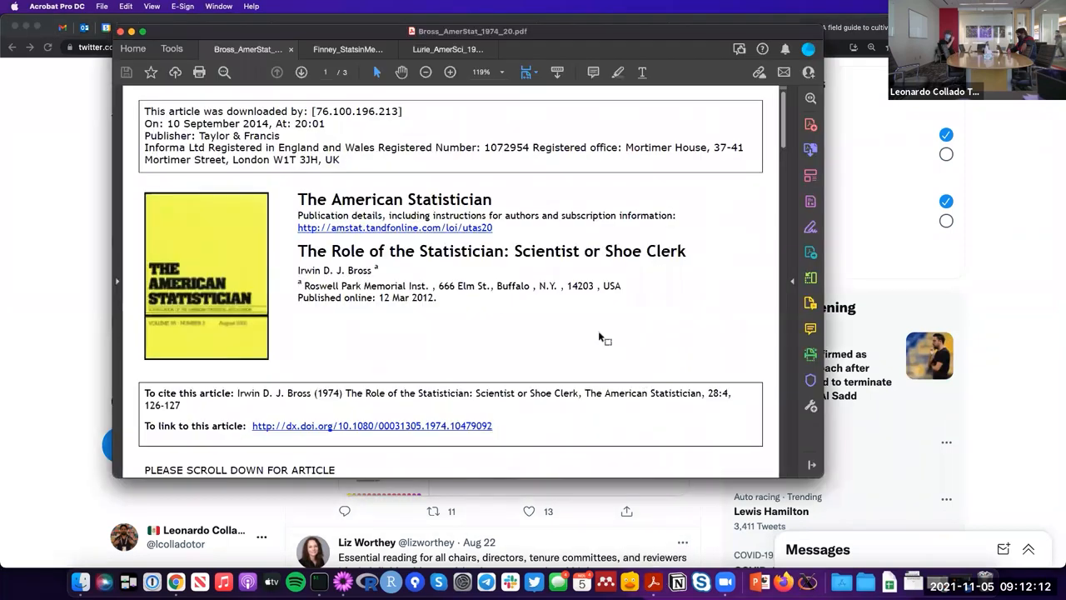
- Scroll the Bross PDF cover page and highlight the 1974 publication year
scroll("down", 3)
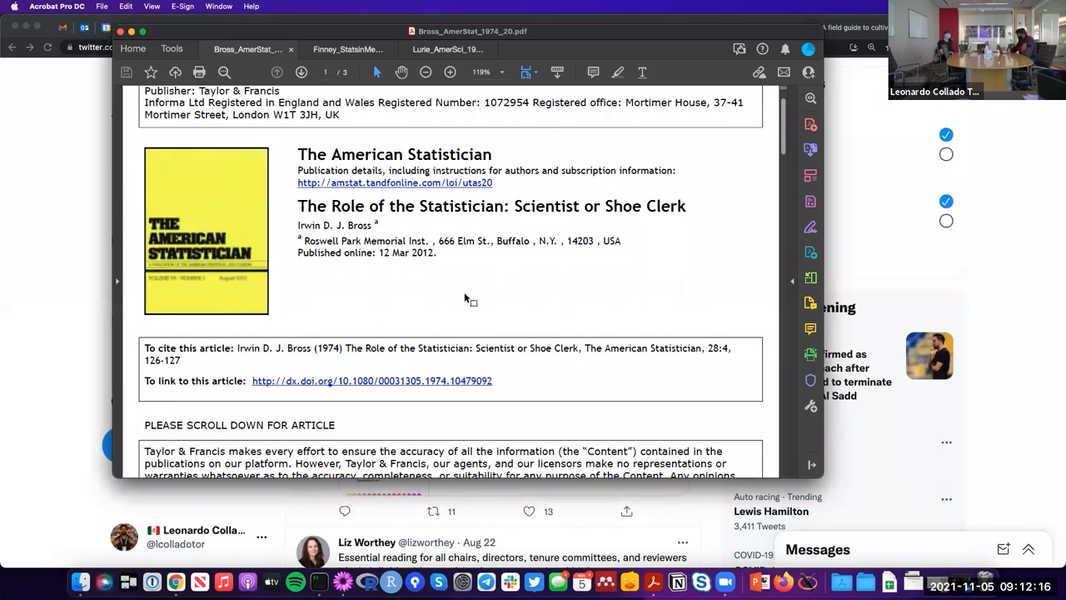
scroll("down", 3)
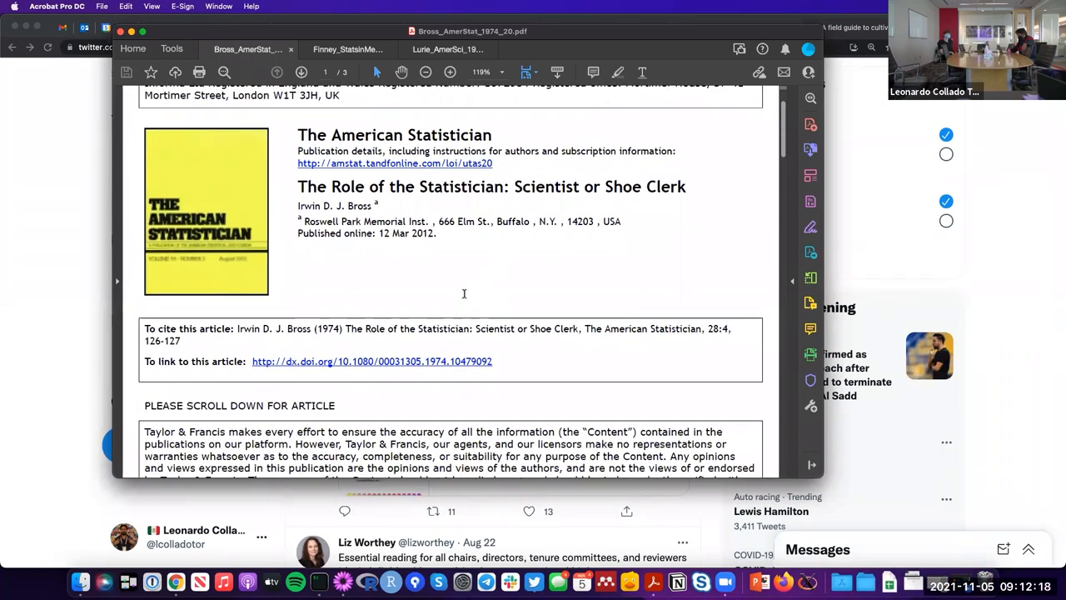
double_click(328, 328)
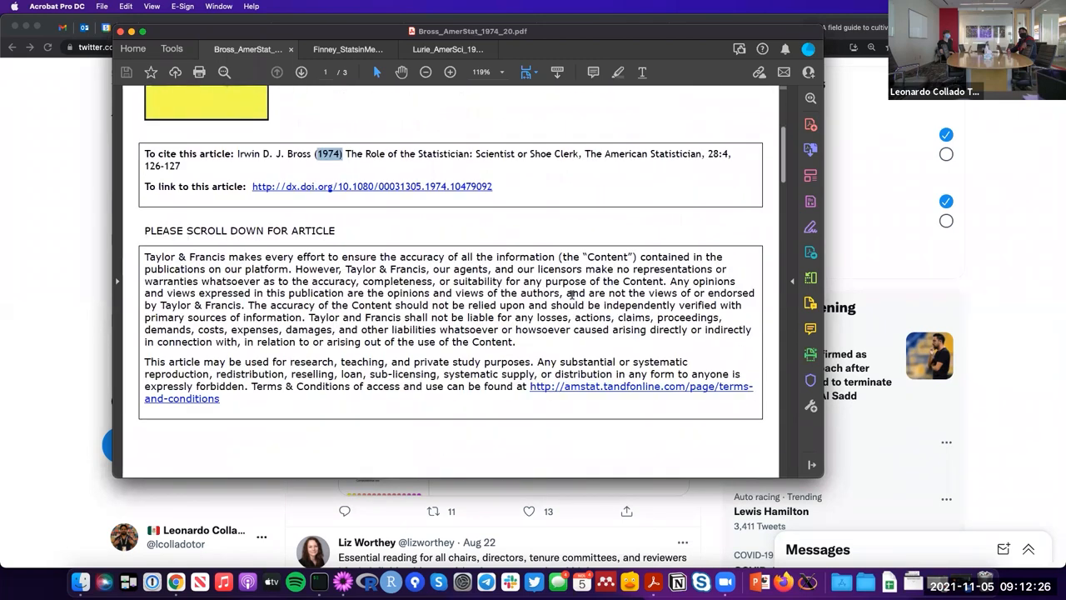
- Scroll into the article and highlight 'Statistician' and 'Scientist' in its title
scroll("down", 3)
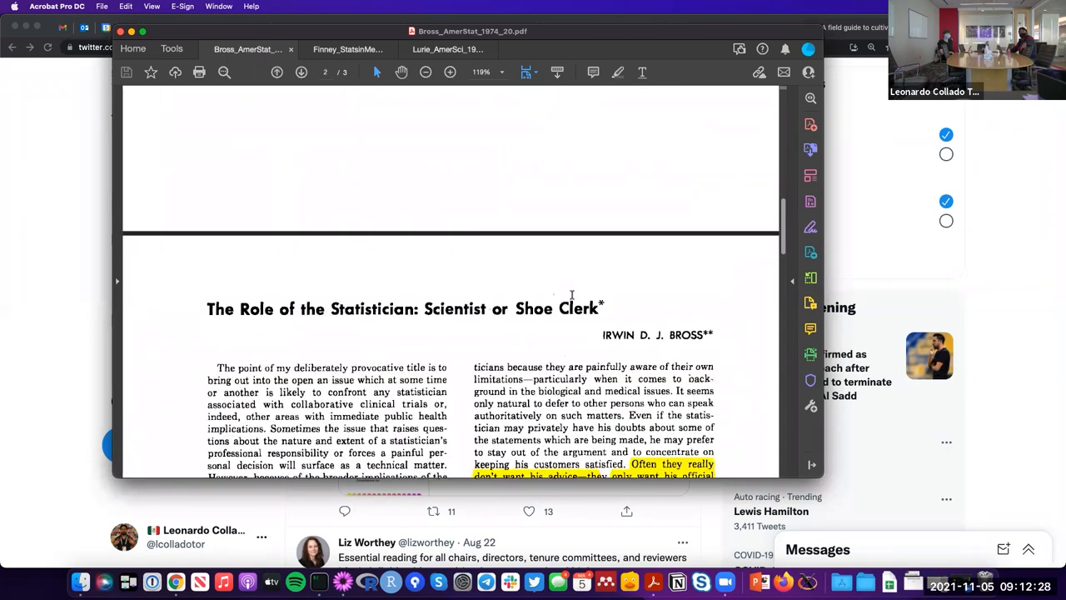
scroll("down", 3)
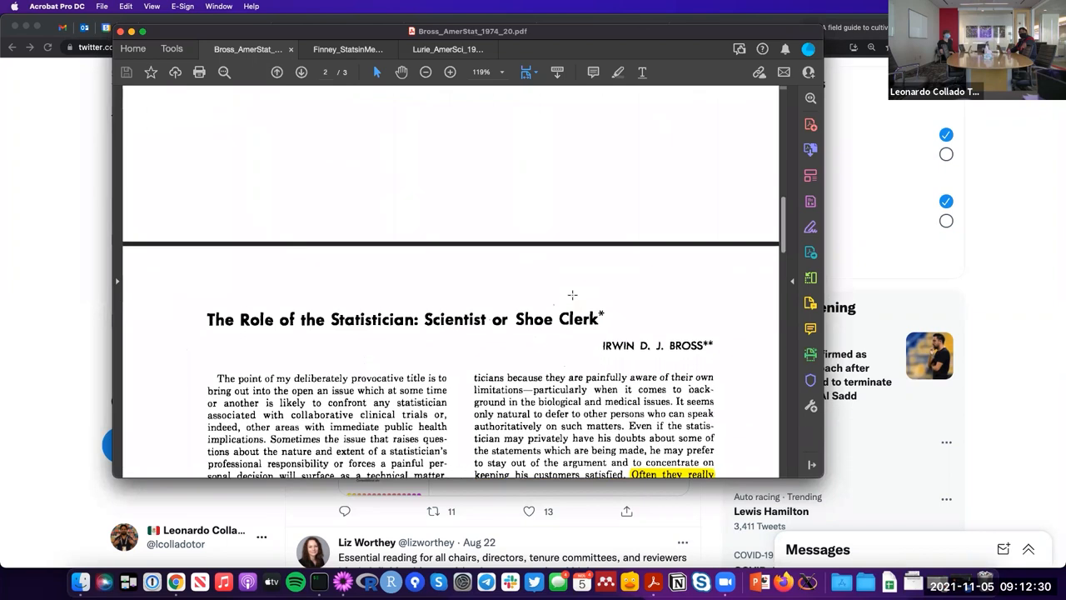
scroll("down", 3)
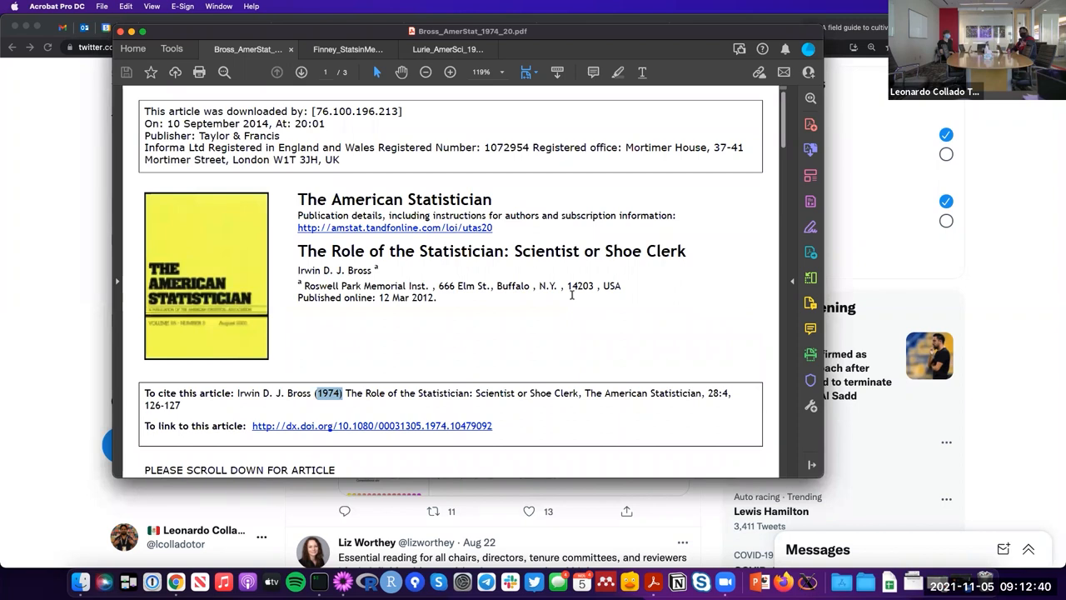
mouse_move(499, 312)
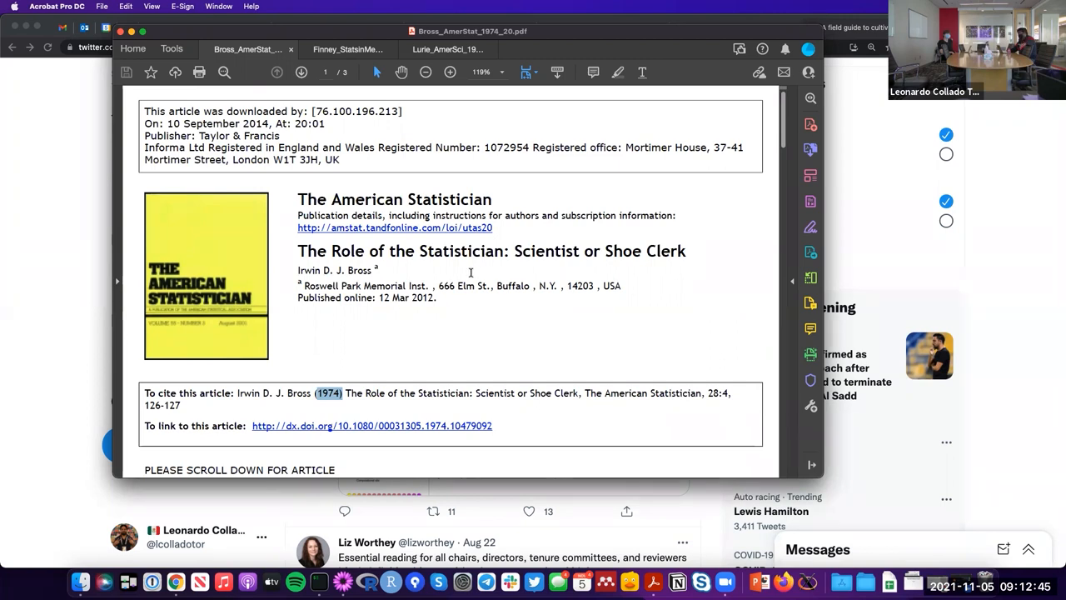
mouse_move(397, 271)
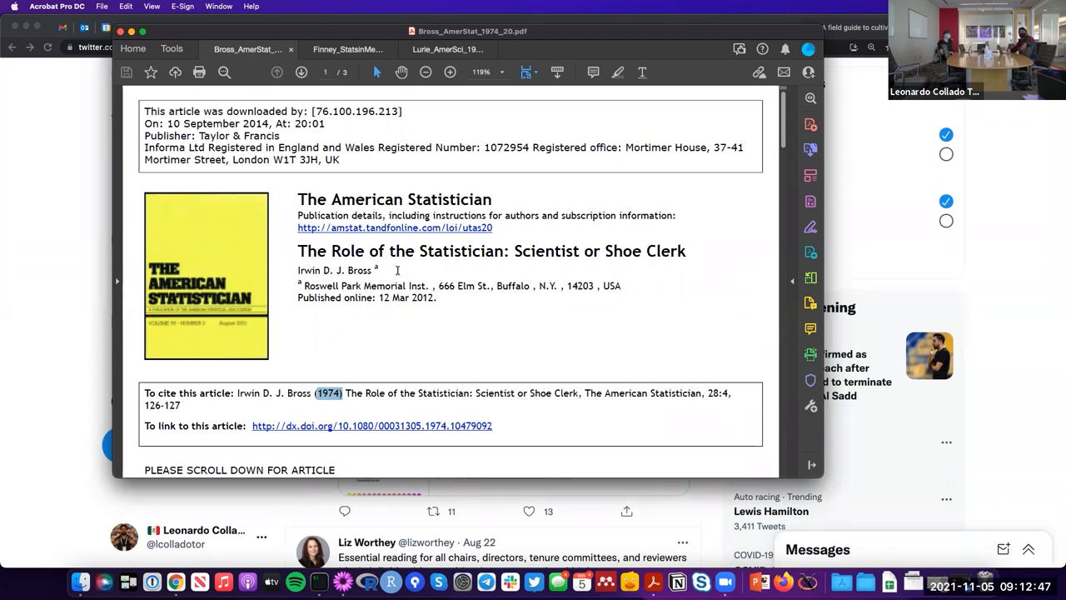
scroll("down", 3)
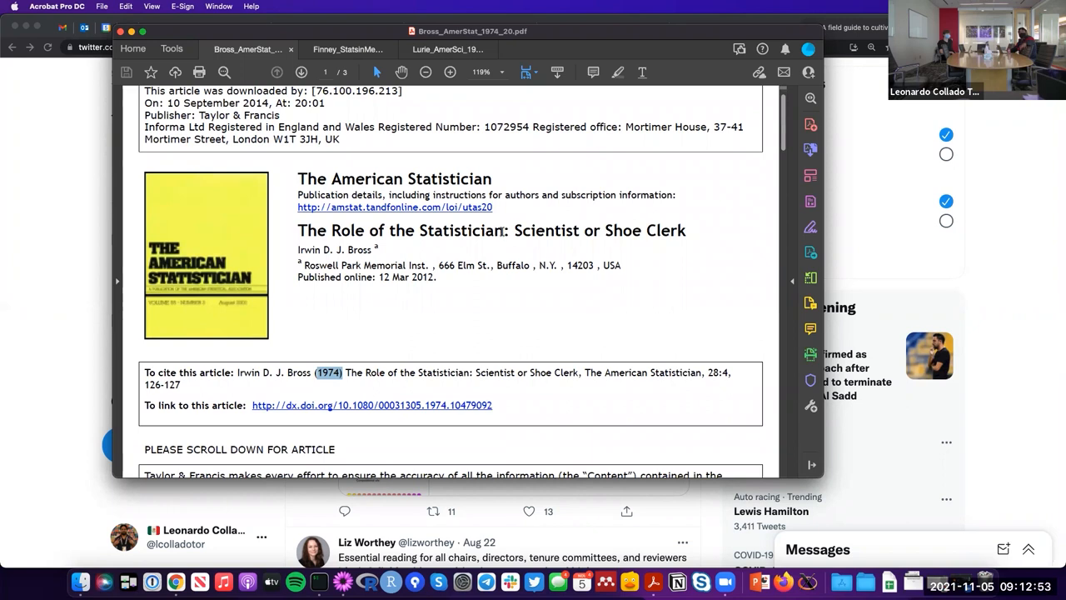
double_click(457, 229)
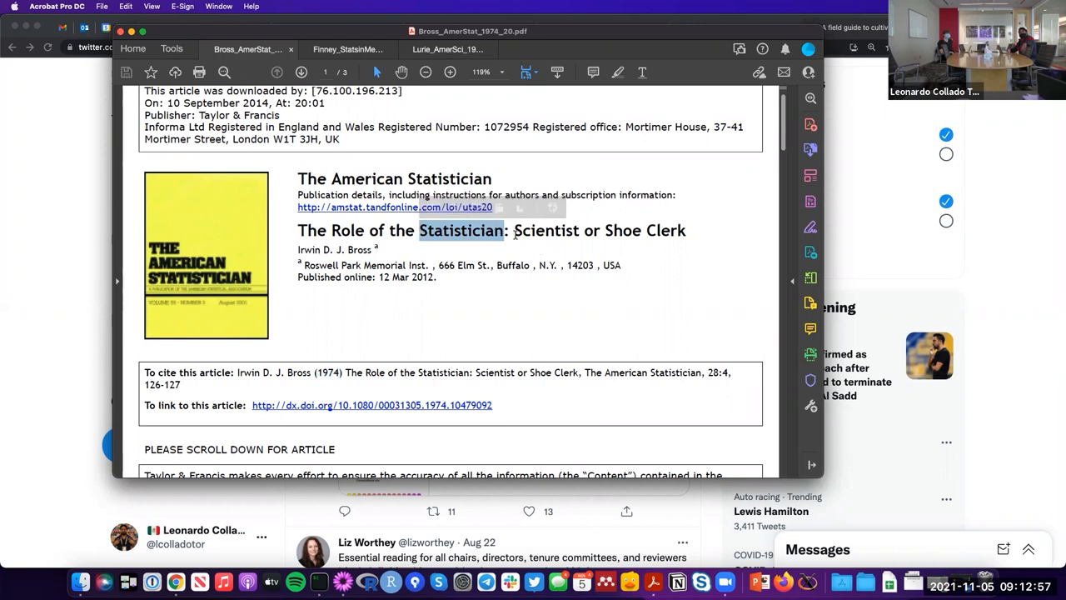
double_click(546, 229)
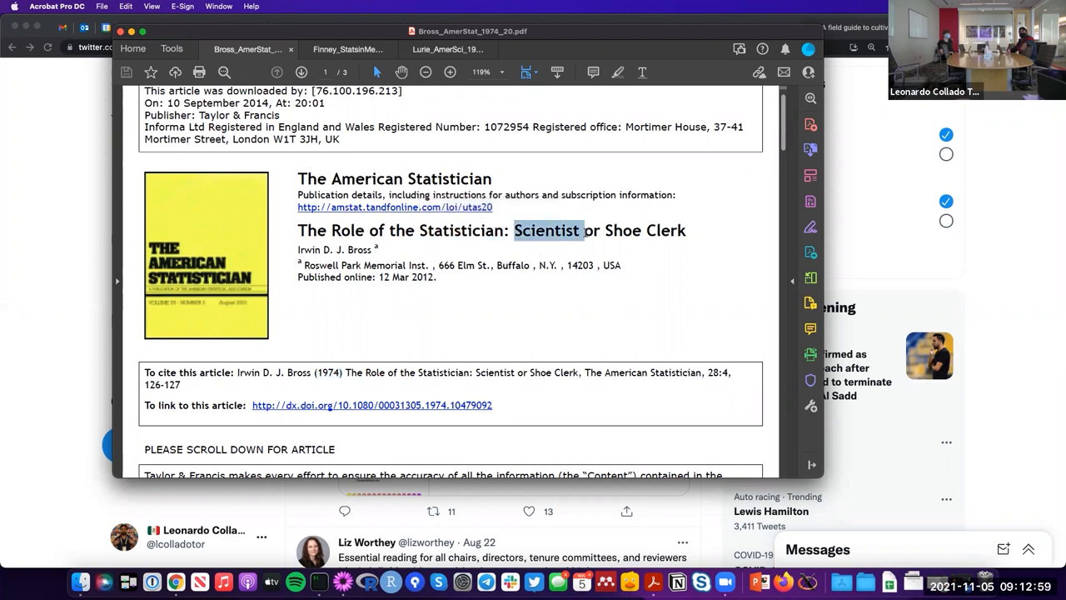
left_click(547, 230)
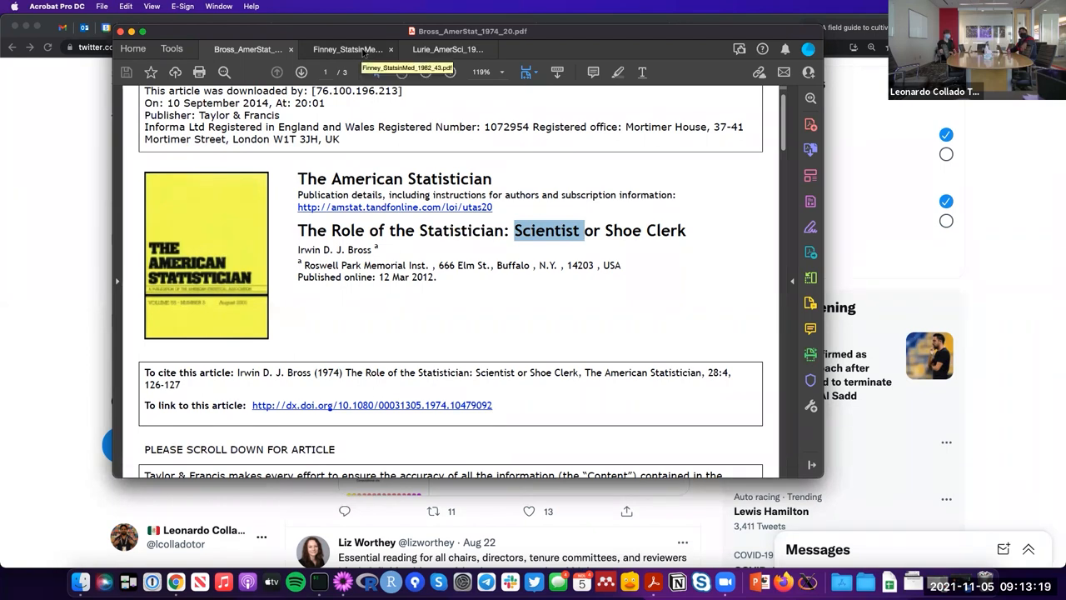
- Show Finney's 1982 Statistics in Medicine PDF with its summary and introduction
left_click(346, 49)
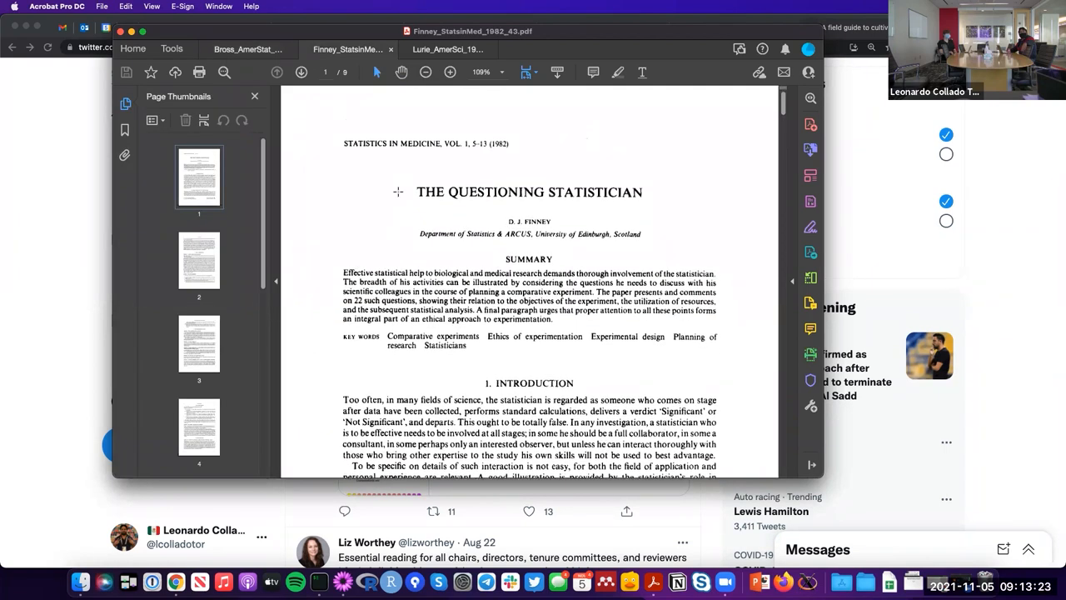
mouse_move(523, 142)
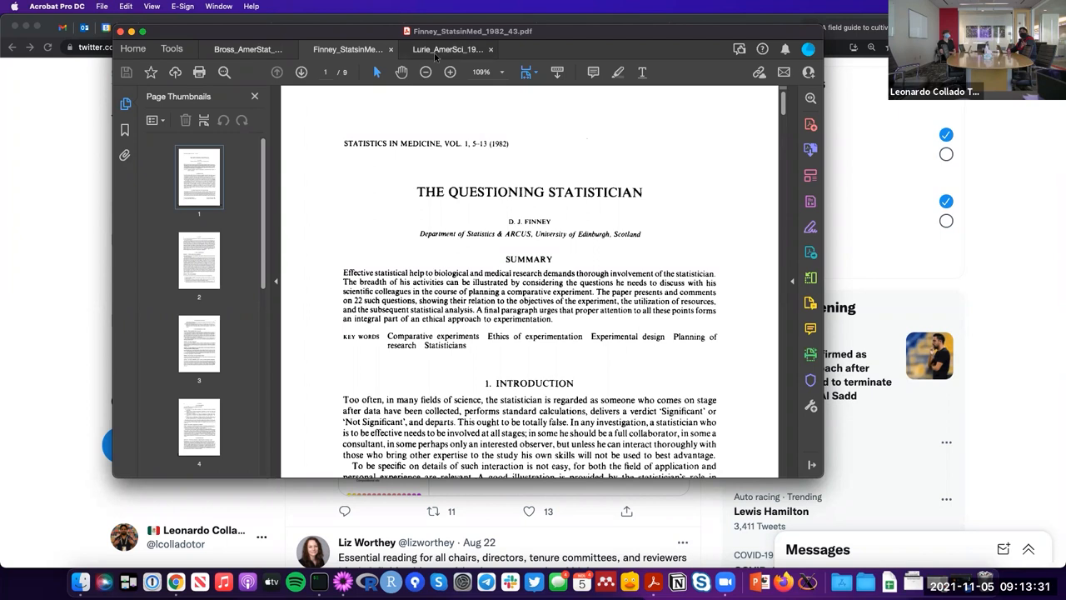
mouse_move(450, 49)
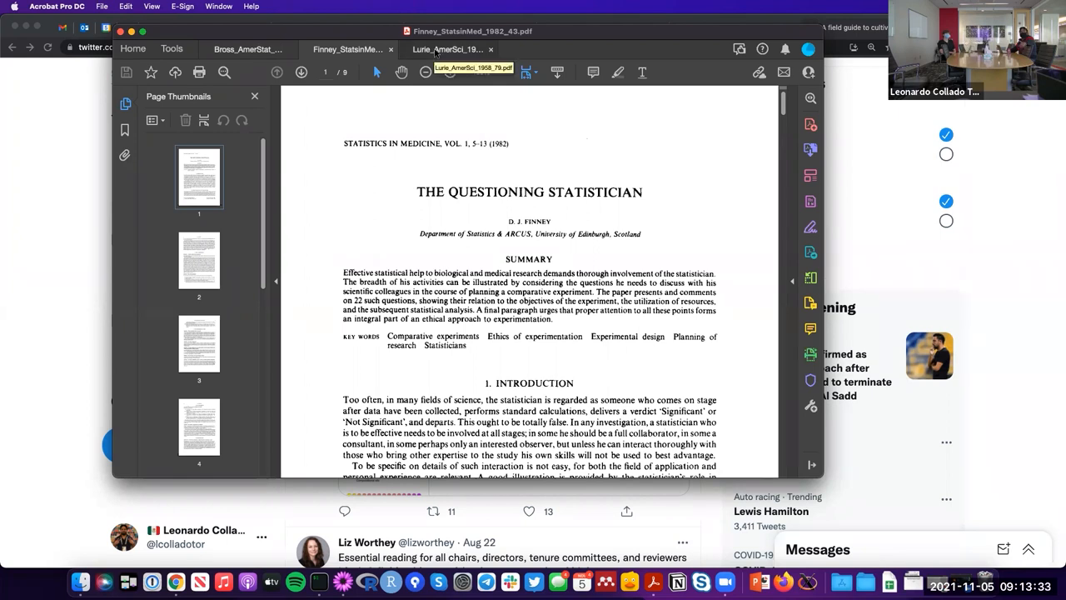
- Show Lurie's 1958 Impertinent Questioner PDF and highlight its subtitle about the statistician's mind
left_click(447, 50)
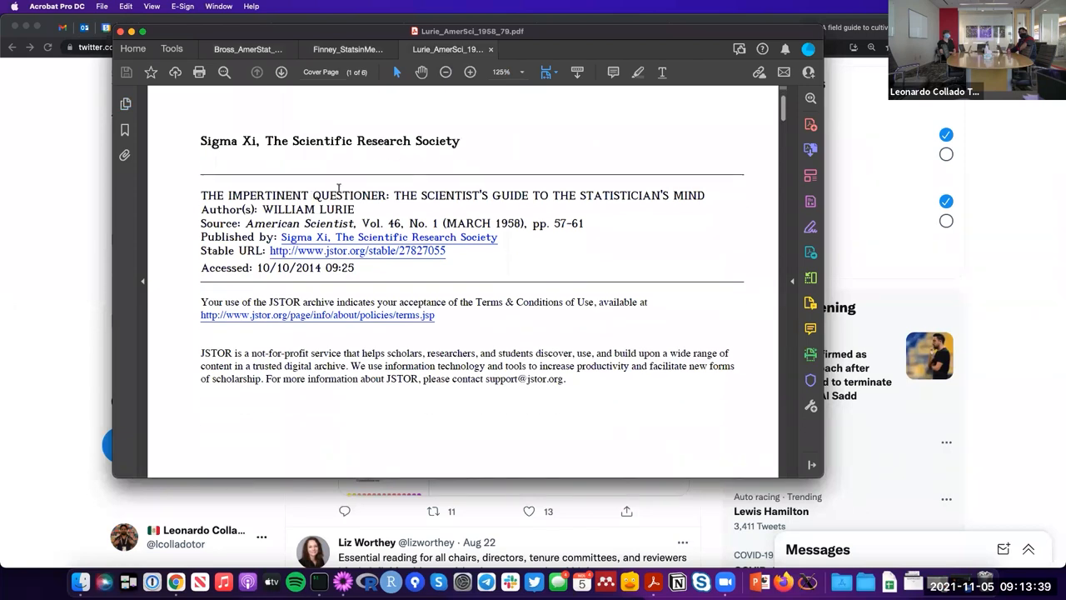
left_click_drag(393, 195, 668, 195)
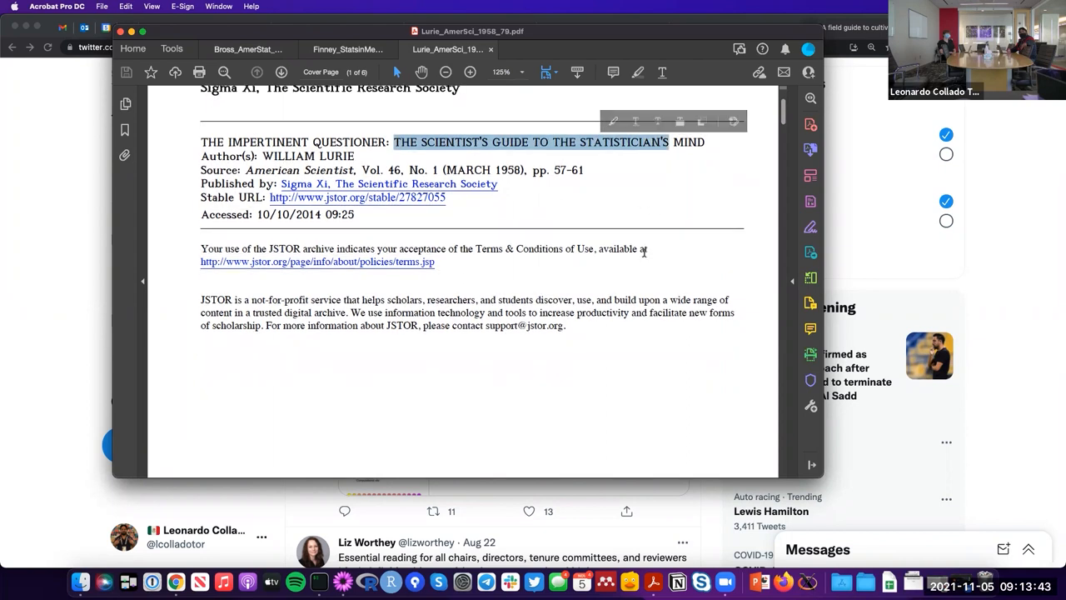
scroll("down", 3)
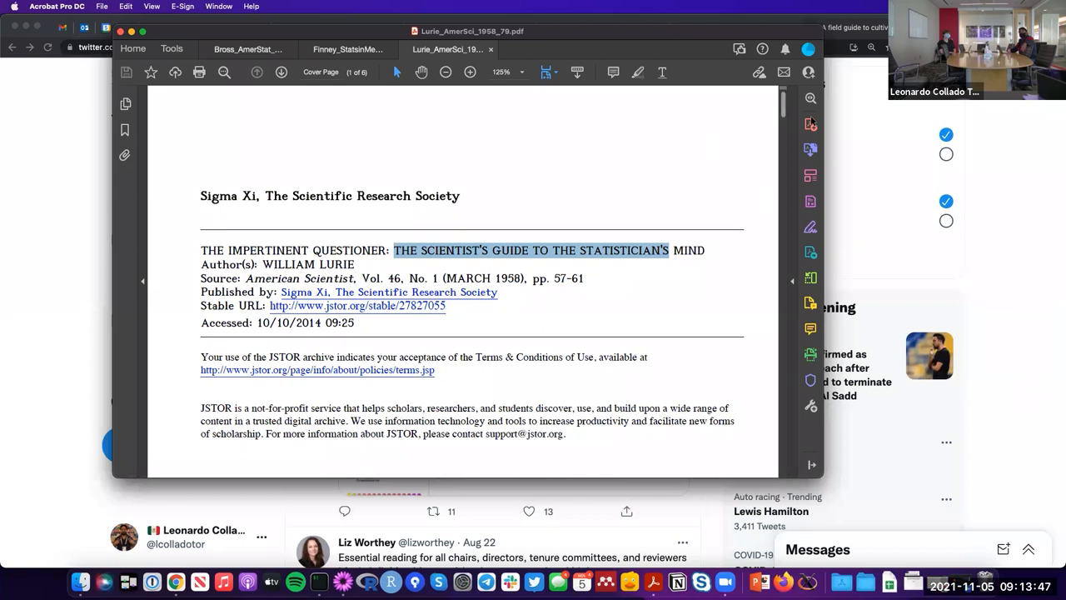
mouse_move(866, 67)
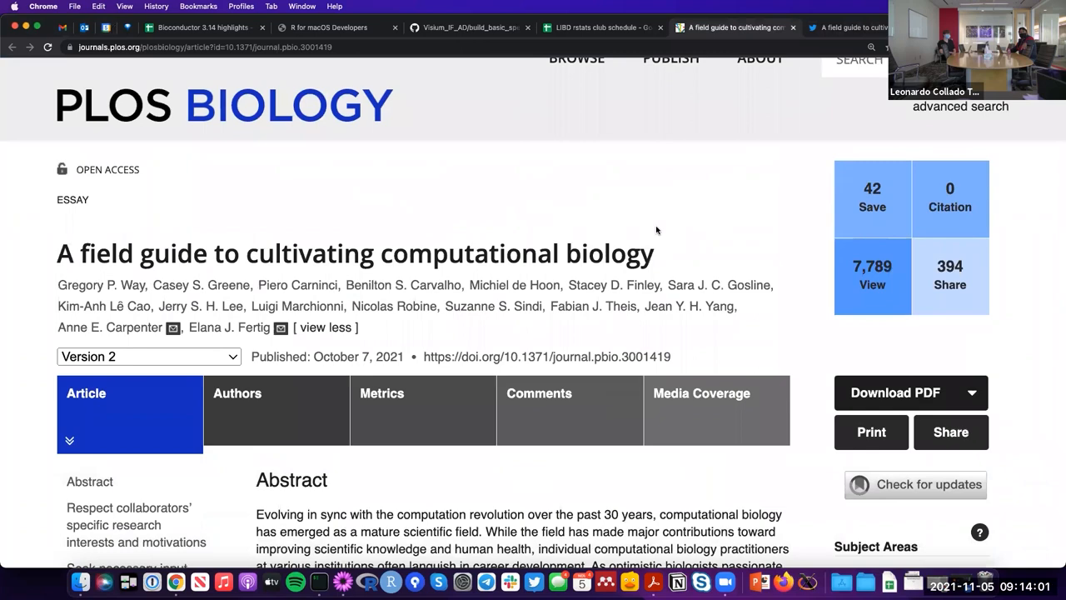
- Scroll the PLOS Biology field guide article from its header to the abstract and figures
scroll("down", 3)
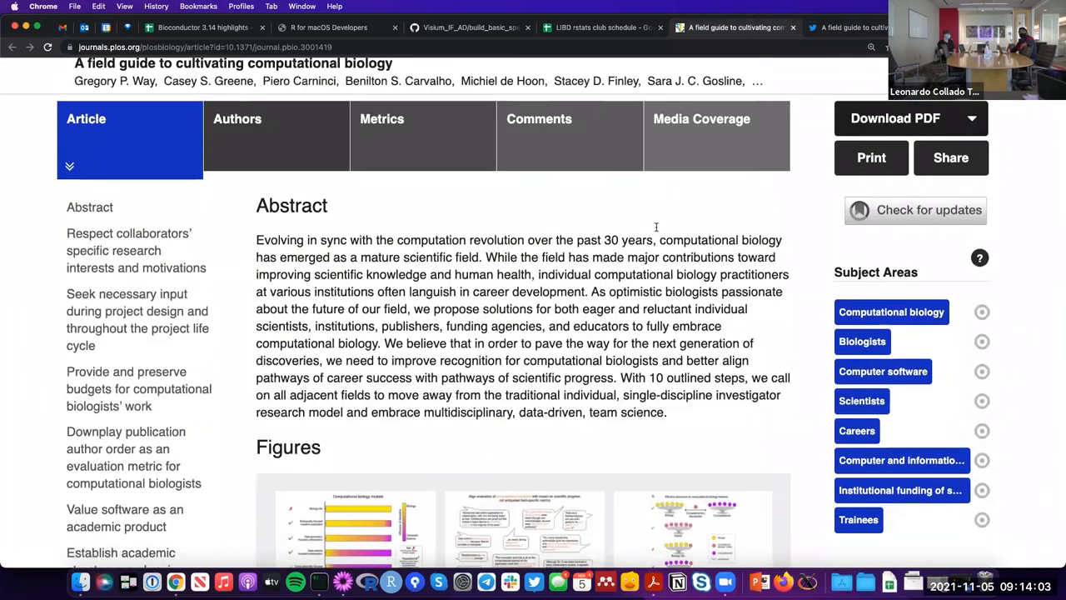
scroll("down", 3)
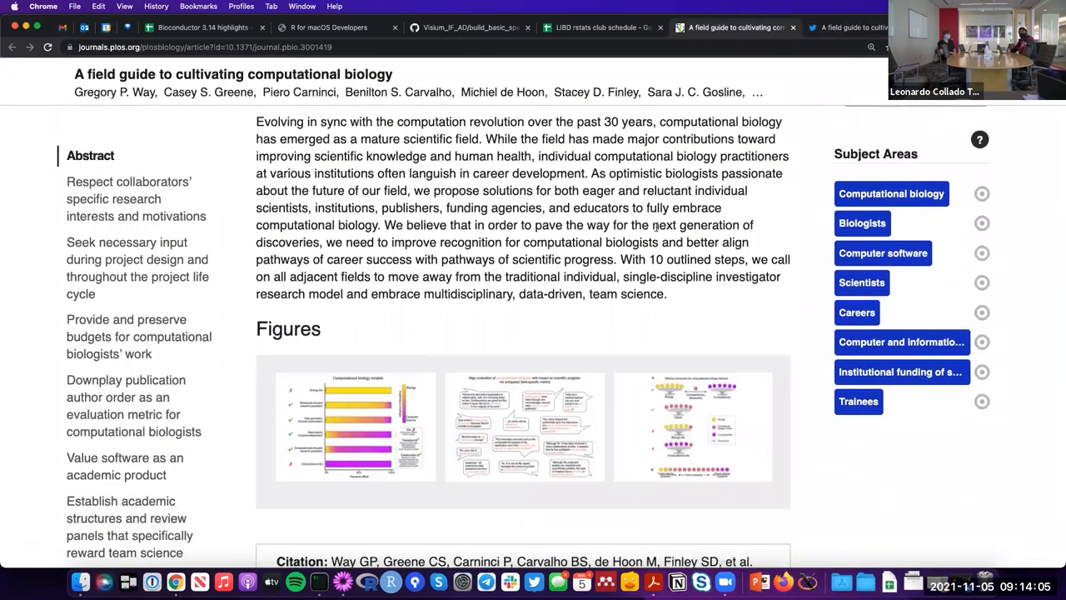
scroll("down", 3)
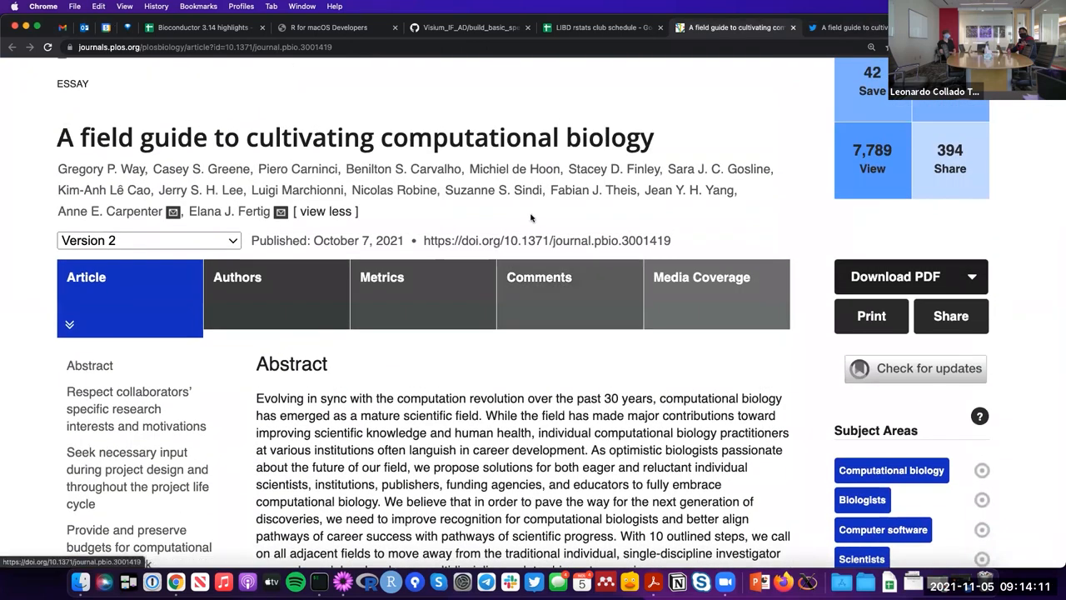
scroll("down", 3)
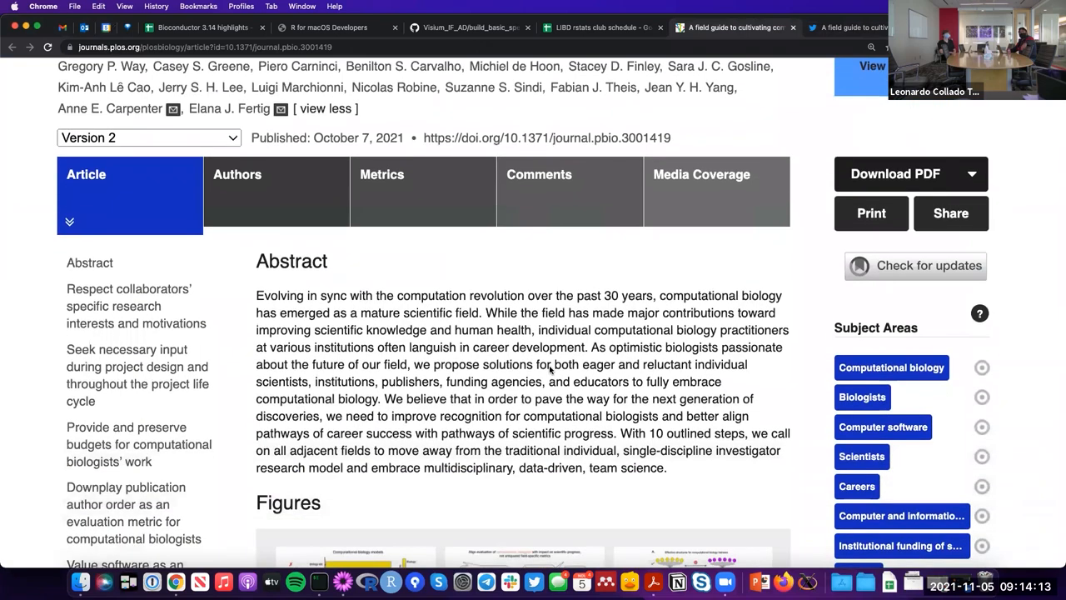
scroll("down", 3)
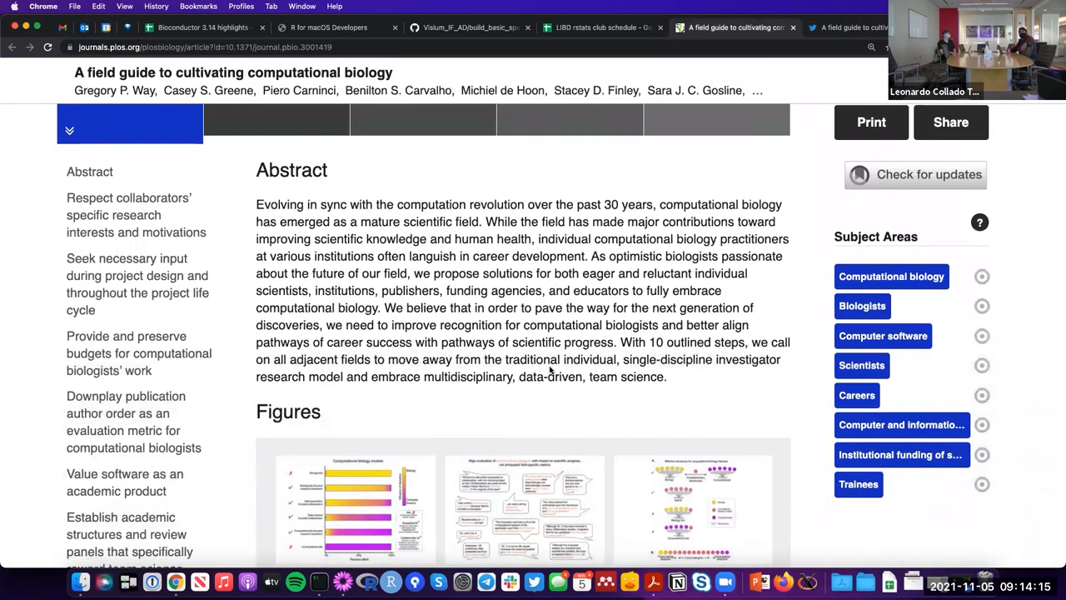
scroll("down", 3)
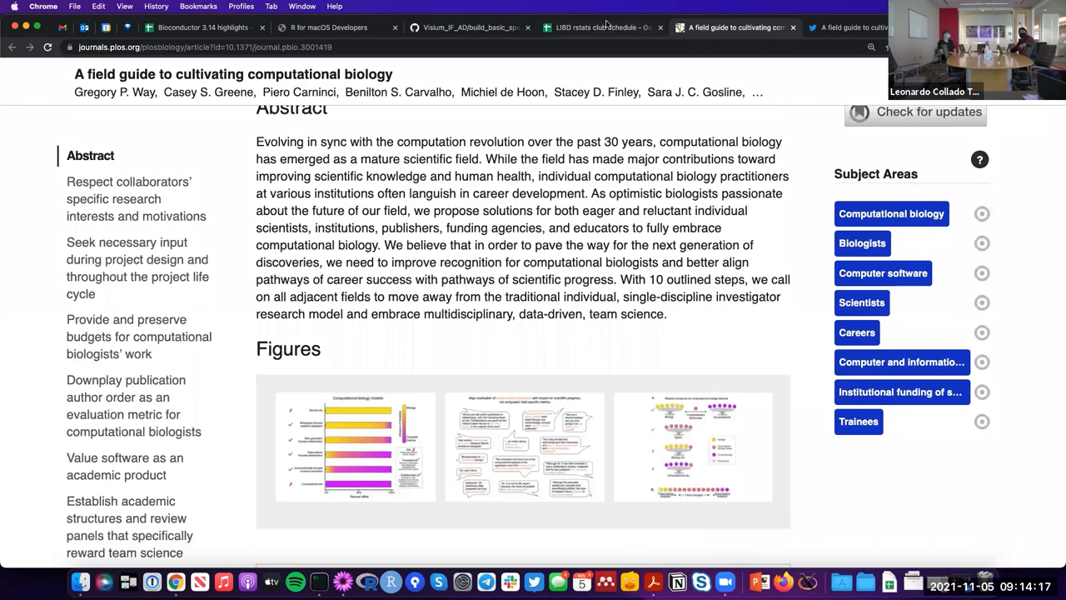